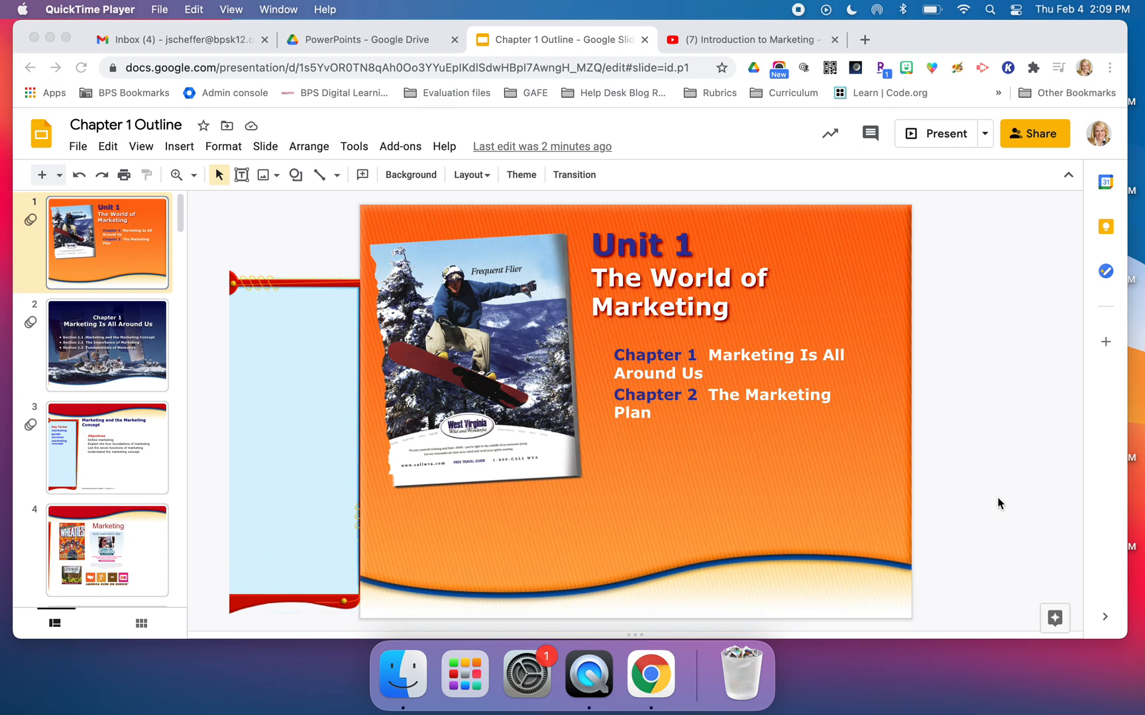
mouse_move(393, 164)
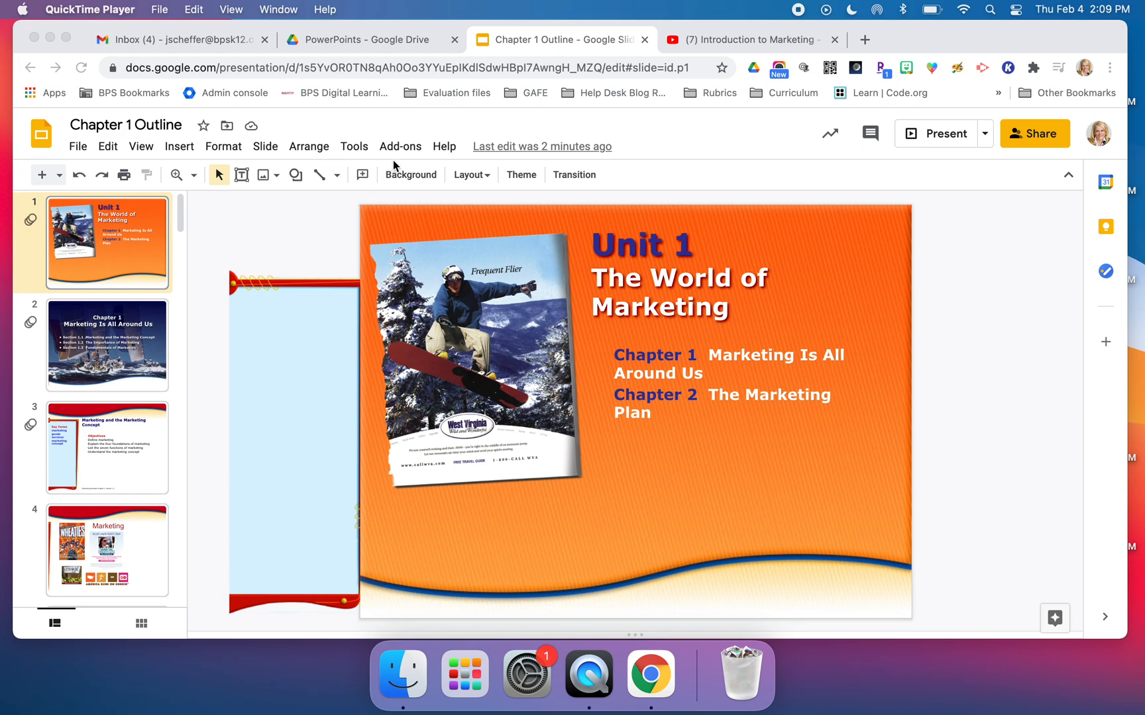
mouse_move(366, 285)
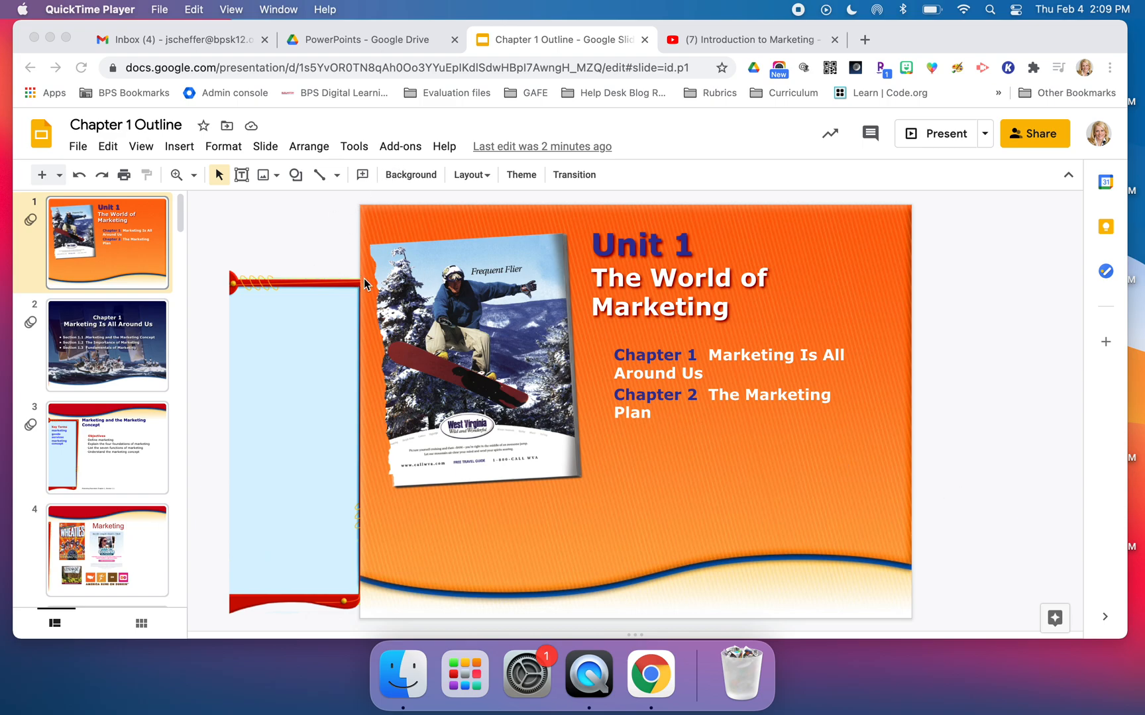
mouse_move(354, 277)
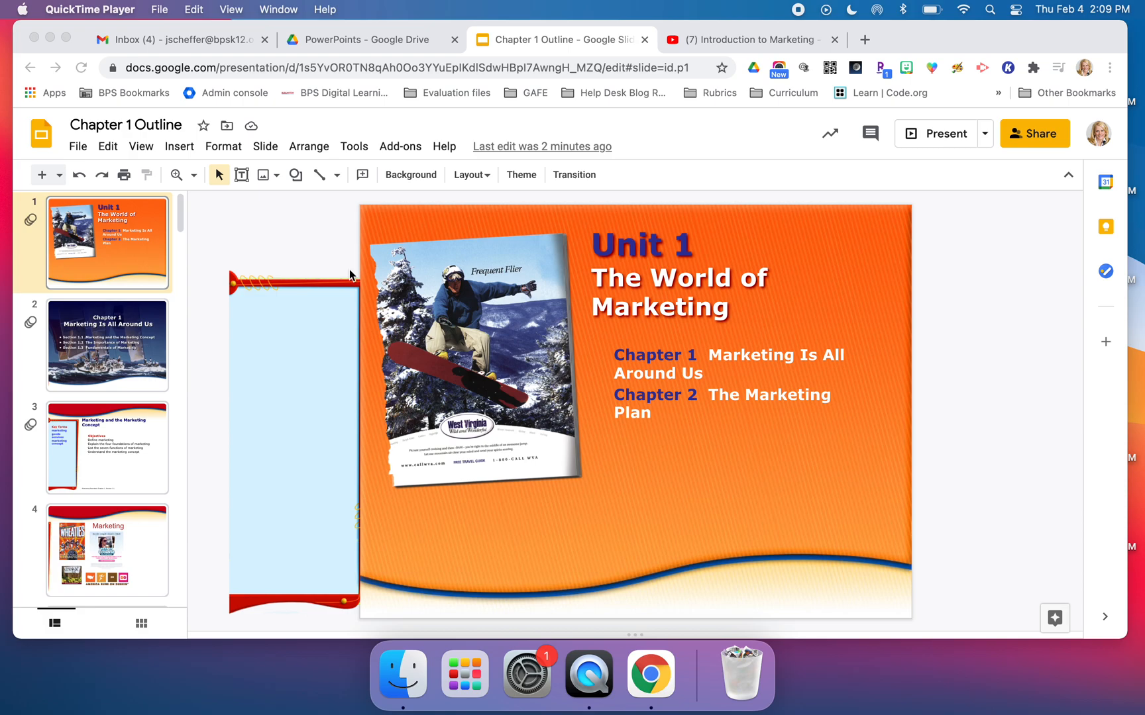
mouse_move(392, 161)
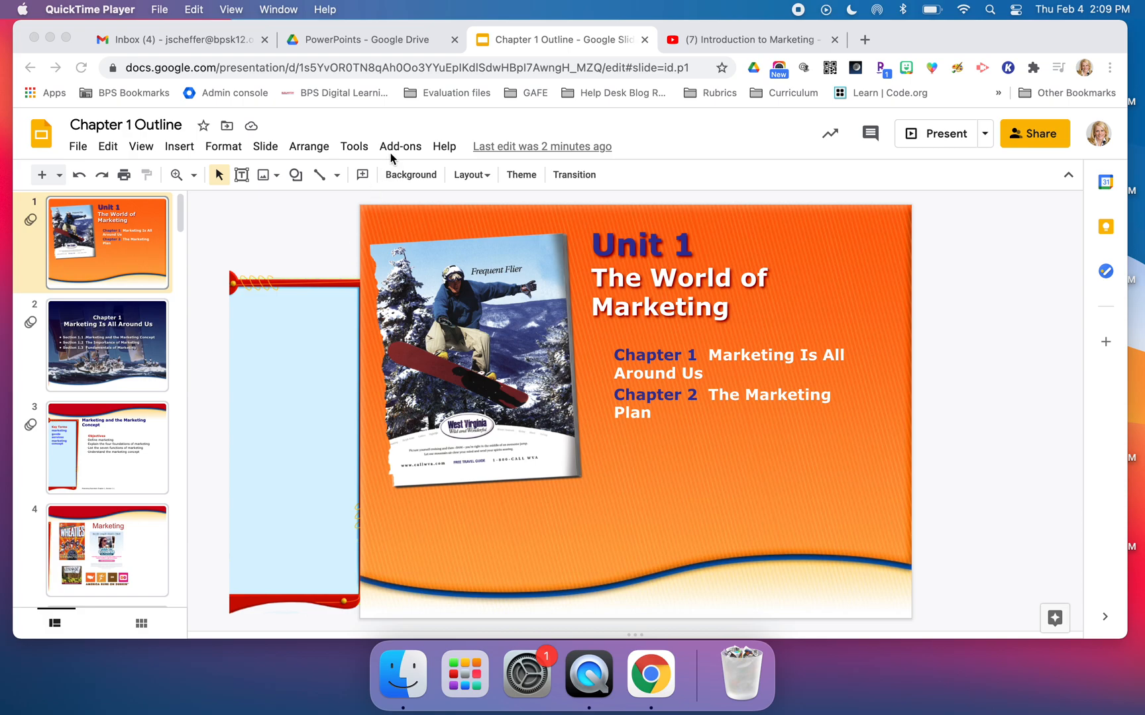
mouse_move(399, 151)
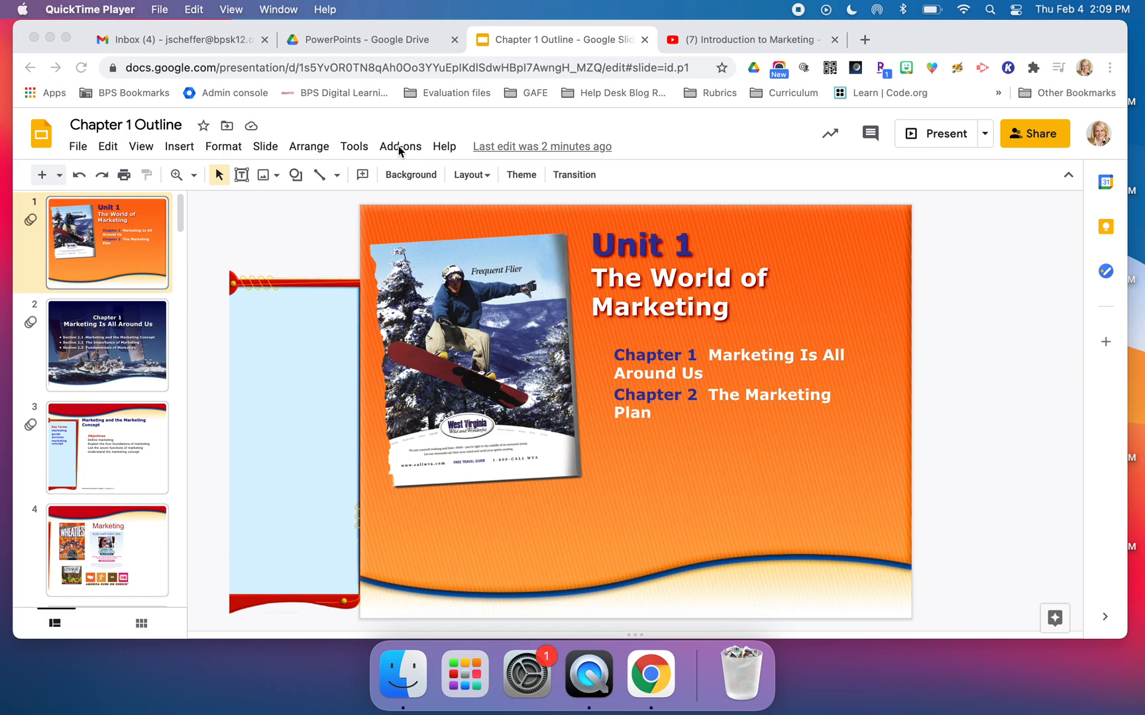
Show the installed add-ons for the Chapter 1 Outline deck, including Pear Deck and Nearpod.
left_click(400, 146)
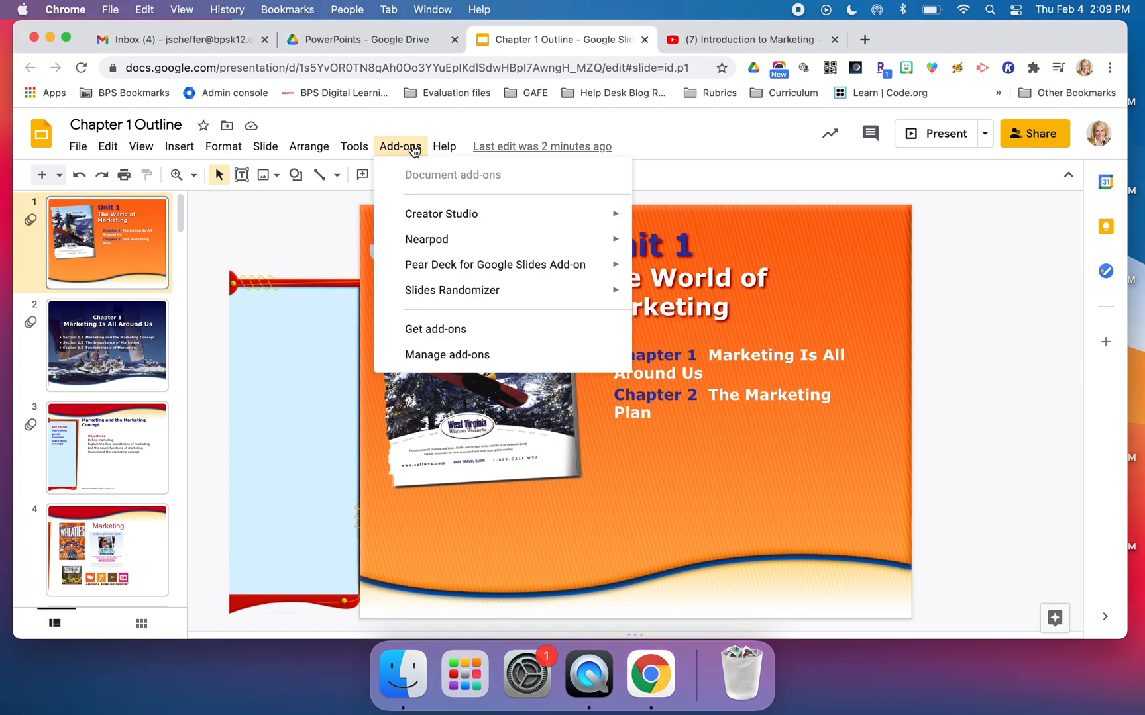
Launch the Nearpod sidebar and scroll its feature list down to the Video option.
left_click(400, 146)
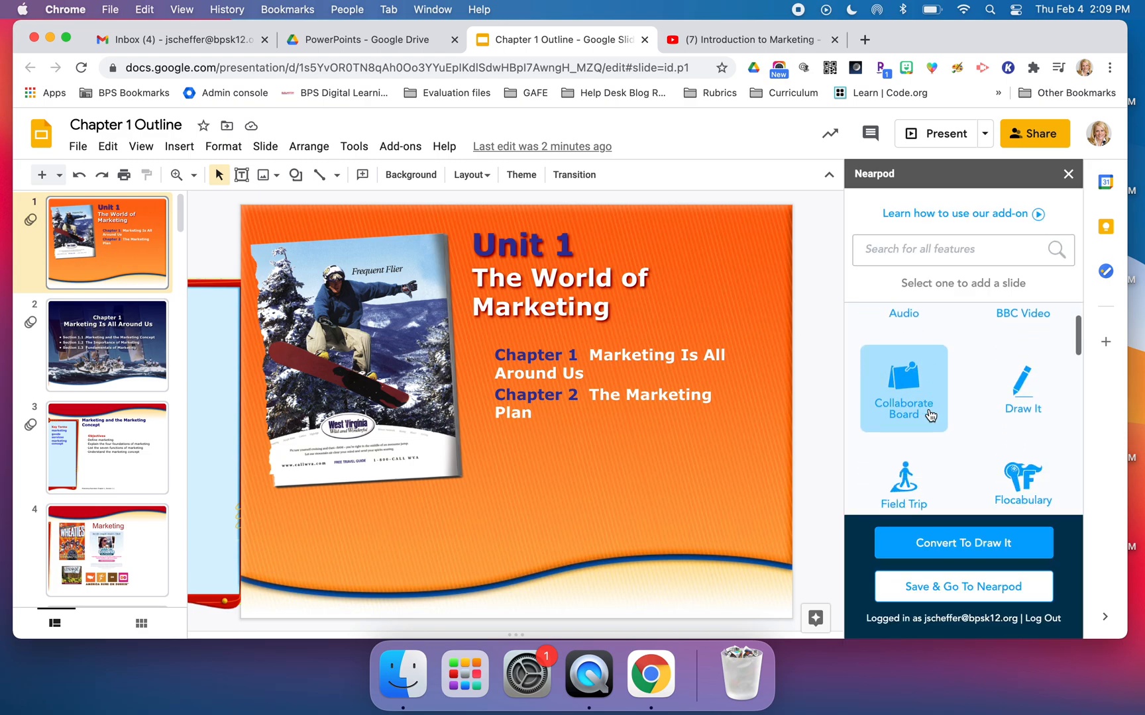
scroll("down", 3)
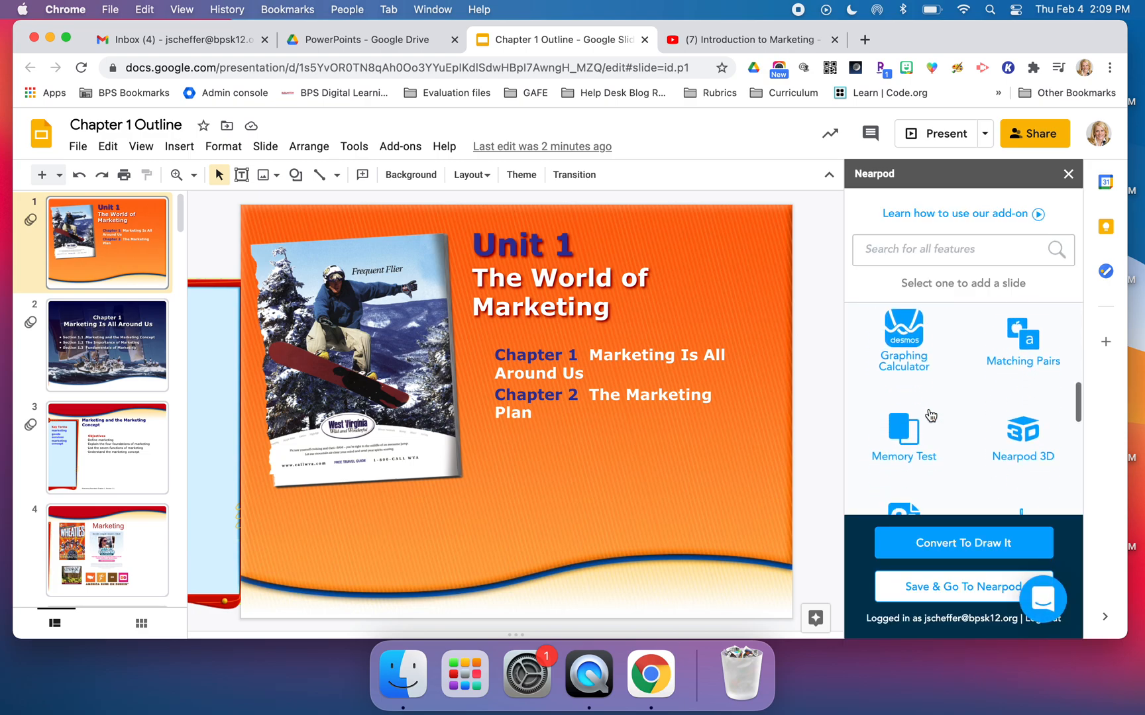
scroll("down", 3)
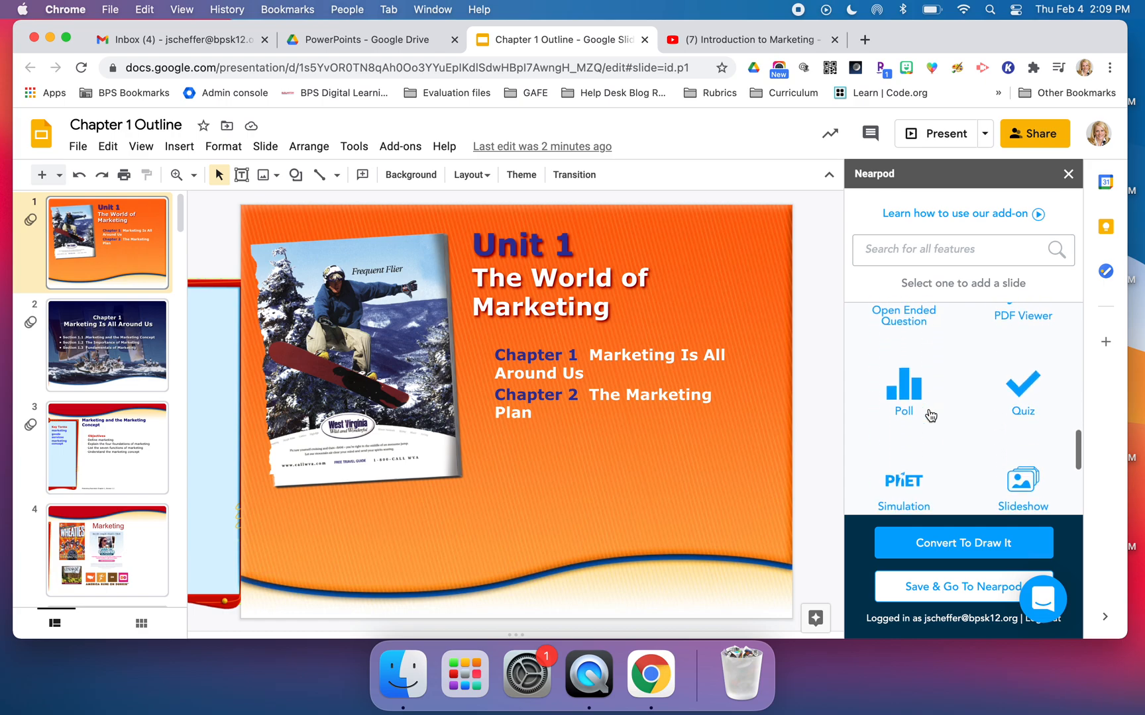
scroll("down", 3)
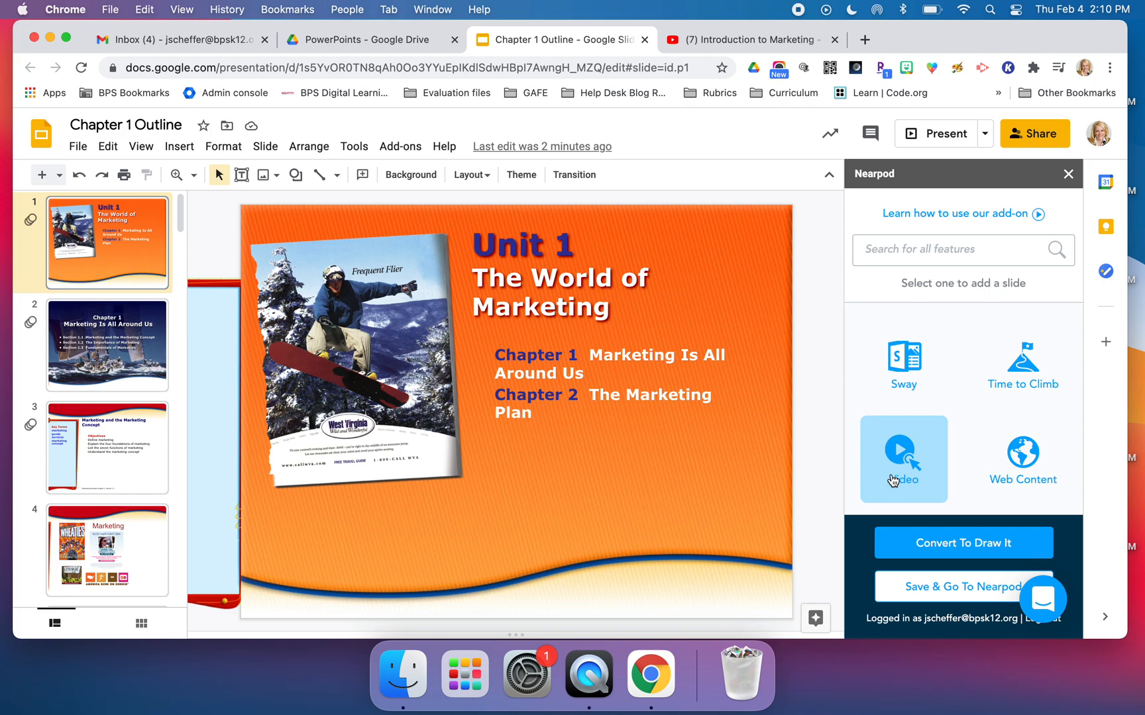
mouse_move(903, 457)
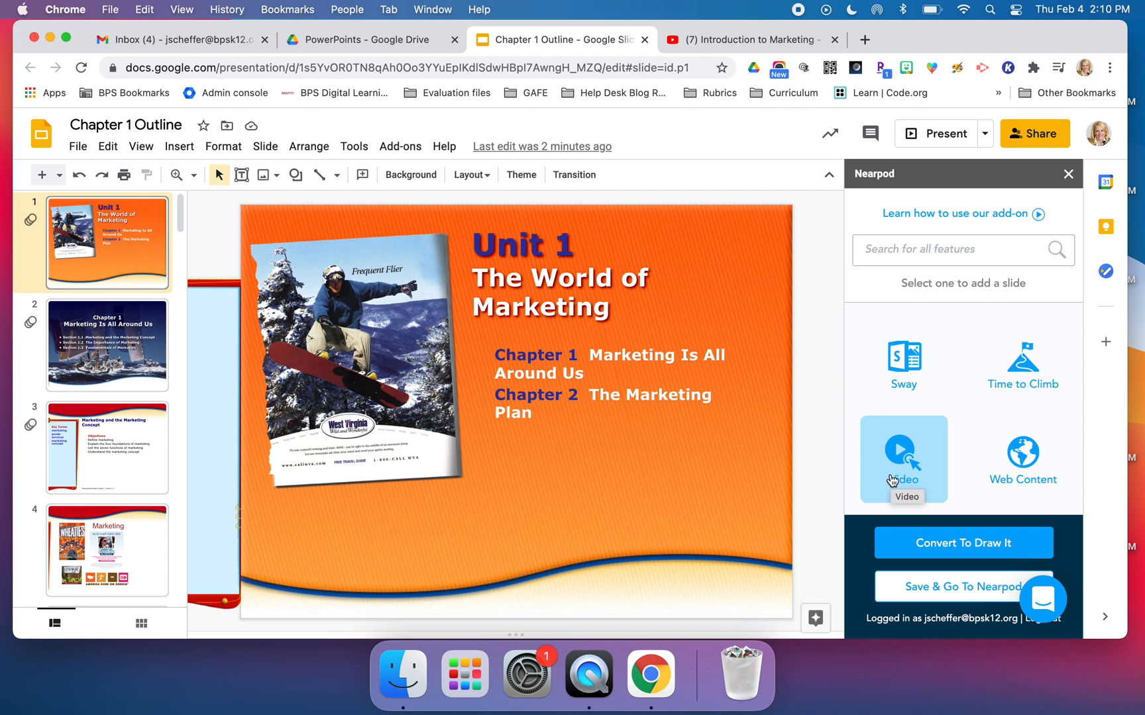
Add a video slide from the YouTube link youtube.com/watch?v=i1xz5Kv-7VY, choosing the Introduction to Marketing result.
left_click(904, 458)
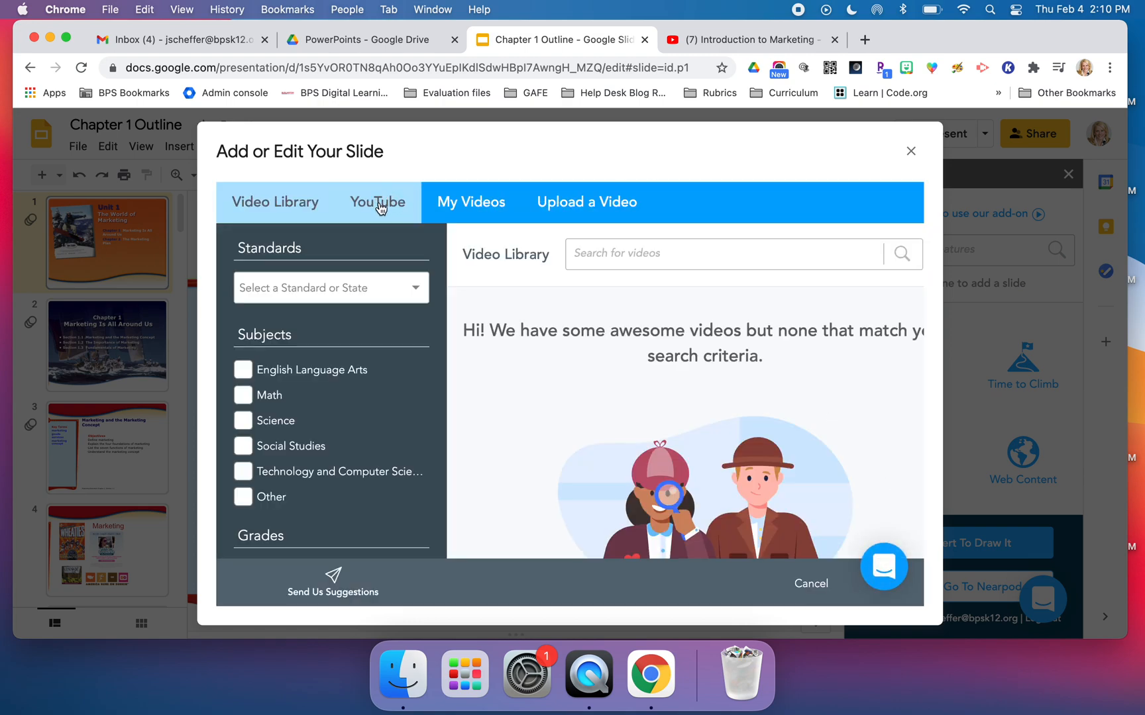
left_click(377, 203)
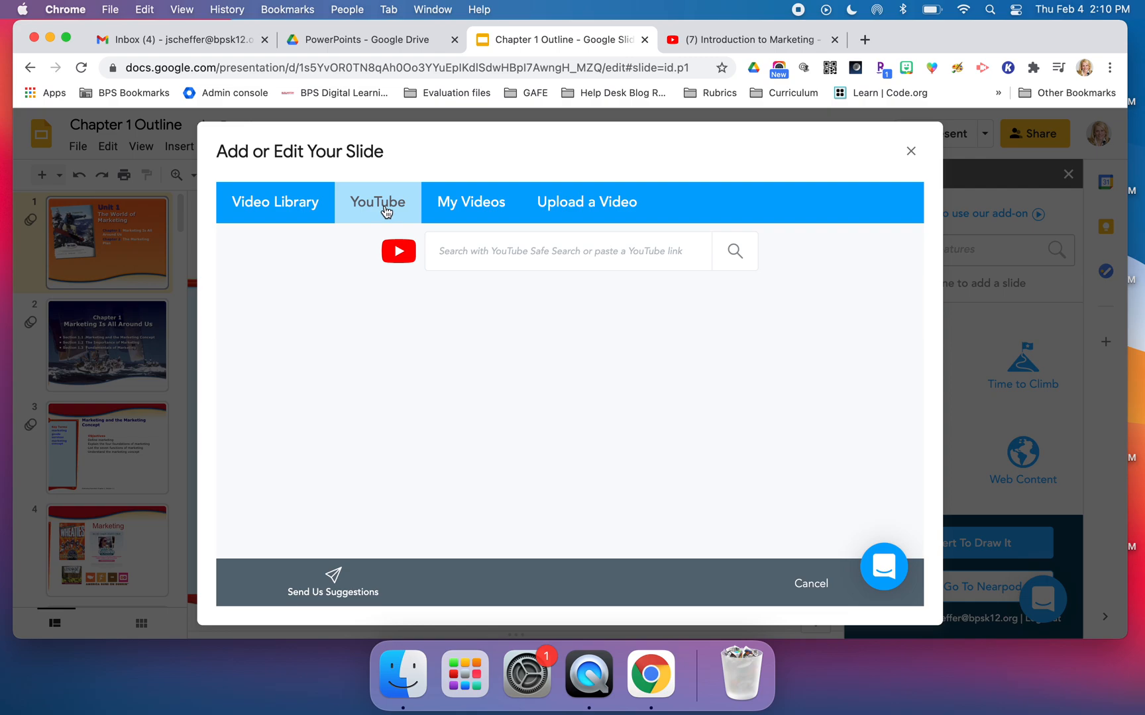
left_click(562, 252)
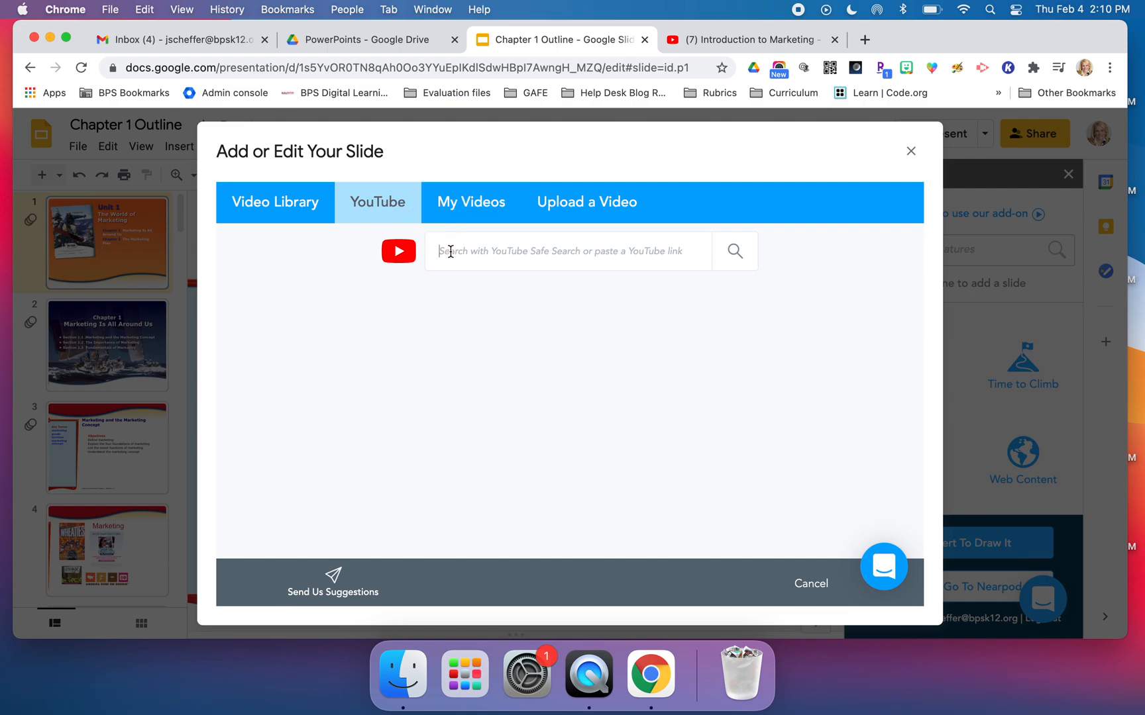
type("https://www.youtube.com/watch?v=i1xz5Kv-7VY")
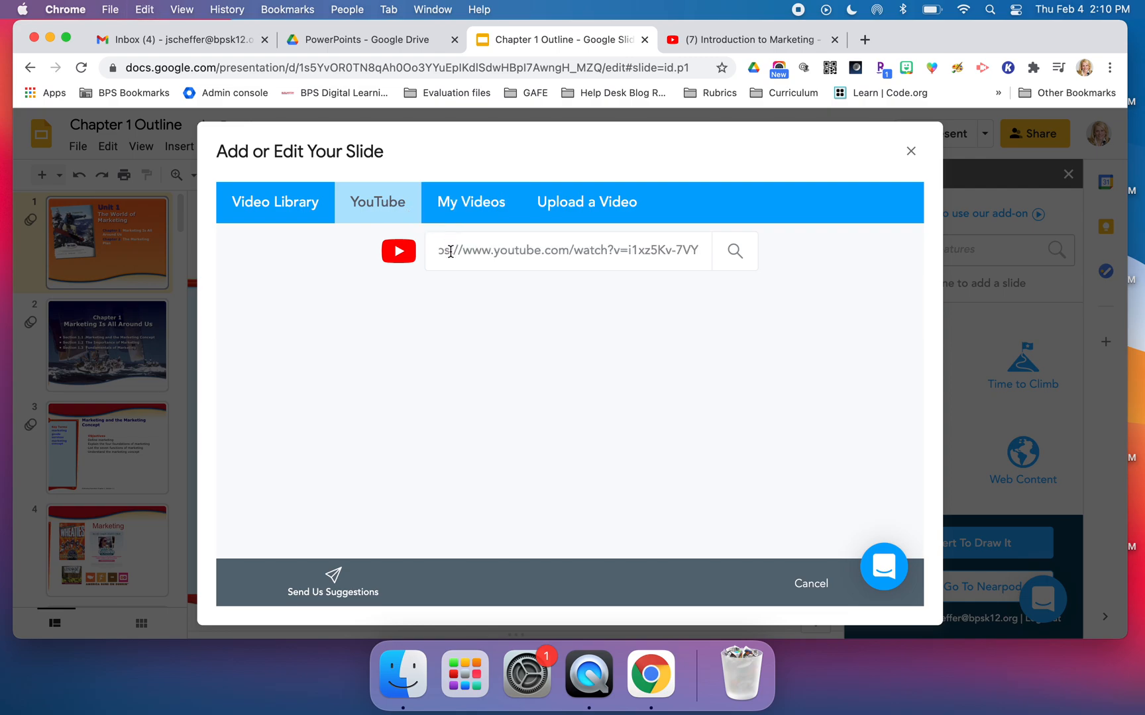
left_click(734, 251)
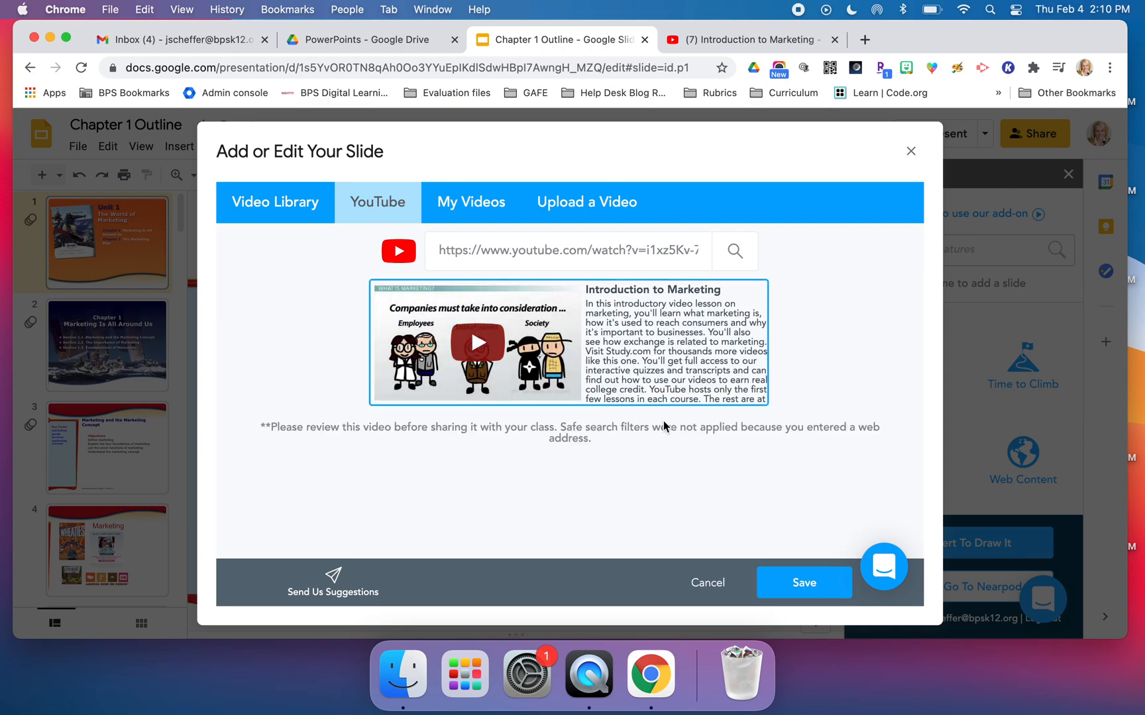
left_click(803, 583)
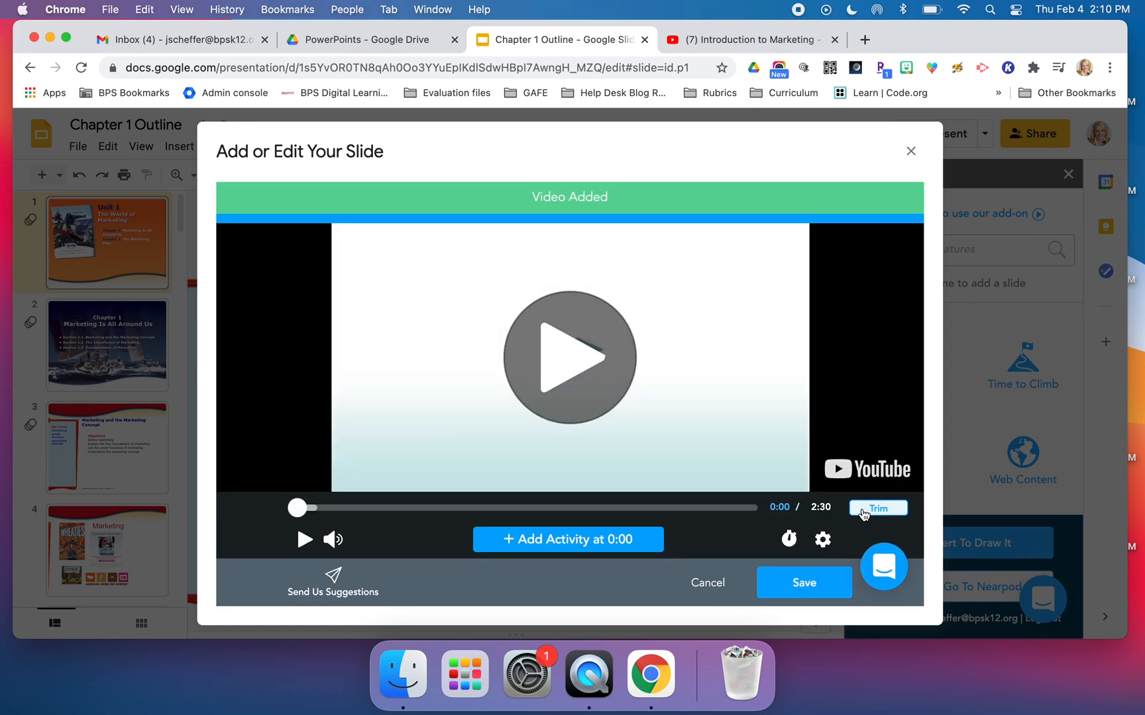
left_click(879, 509)
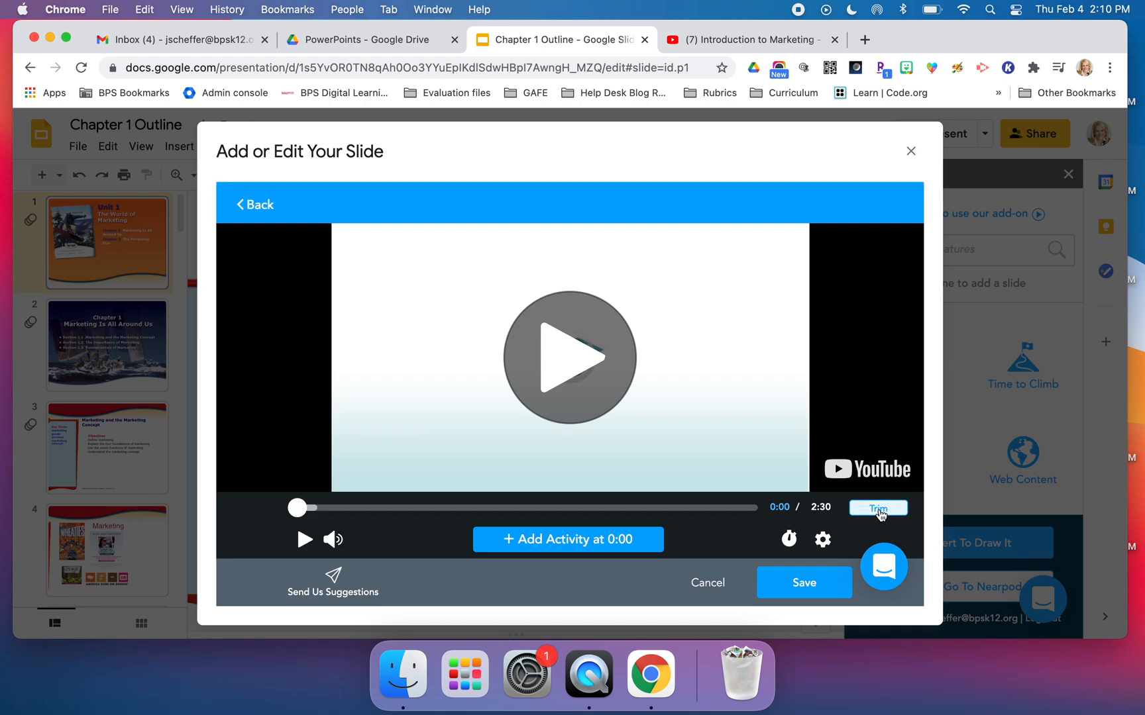
mouse_move(861, 523)
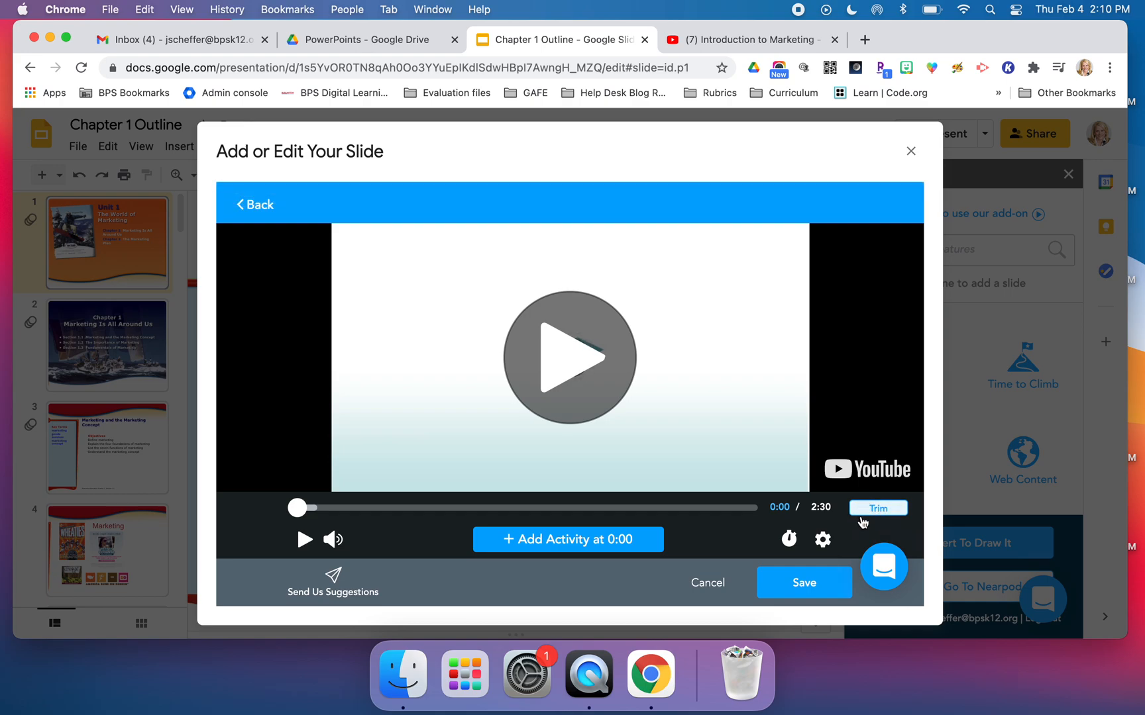
mouse_move(819, 520)
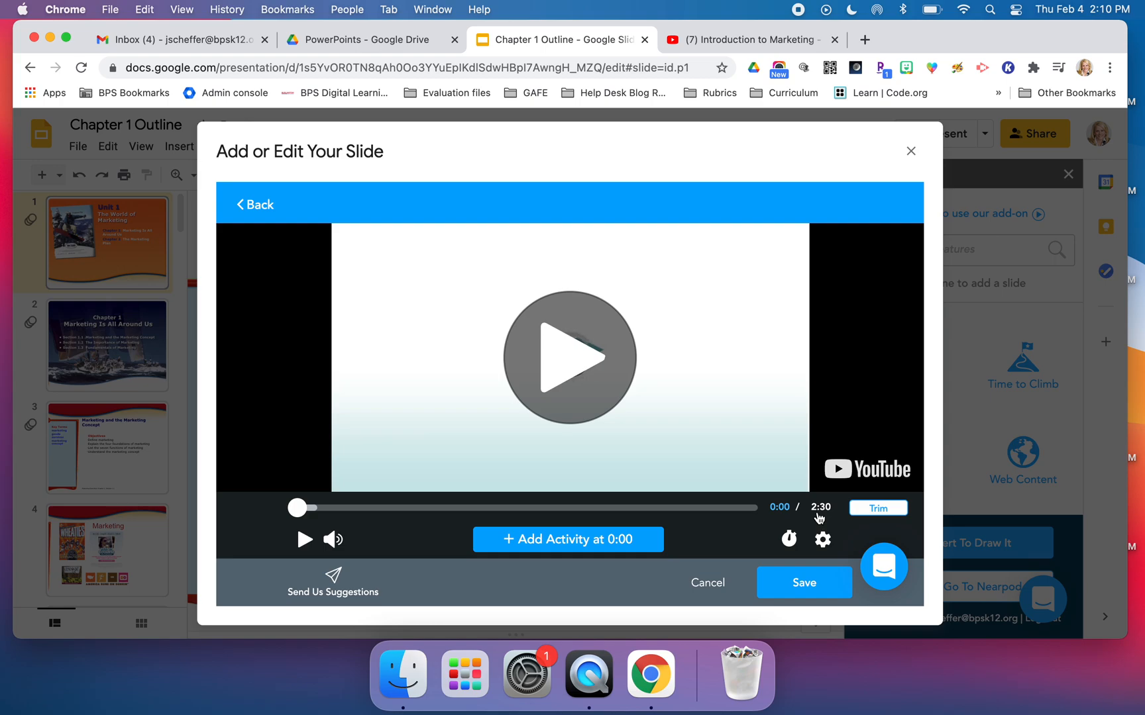
mouse_move(758, 518)
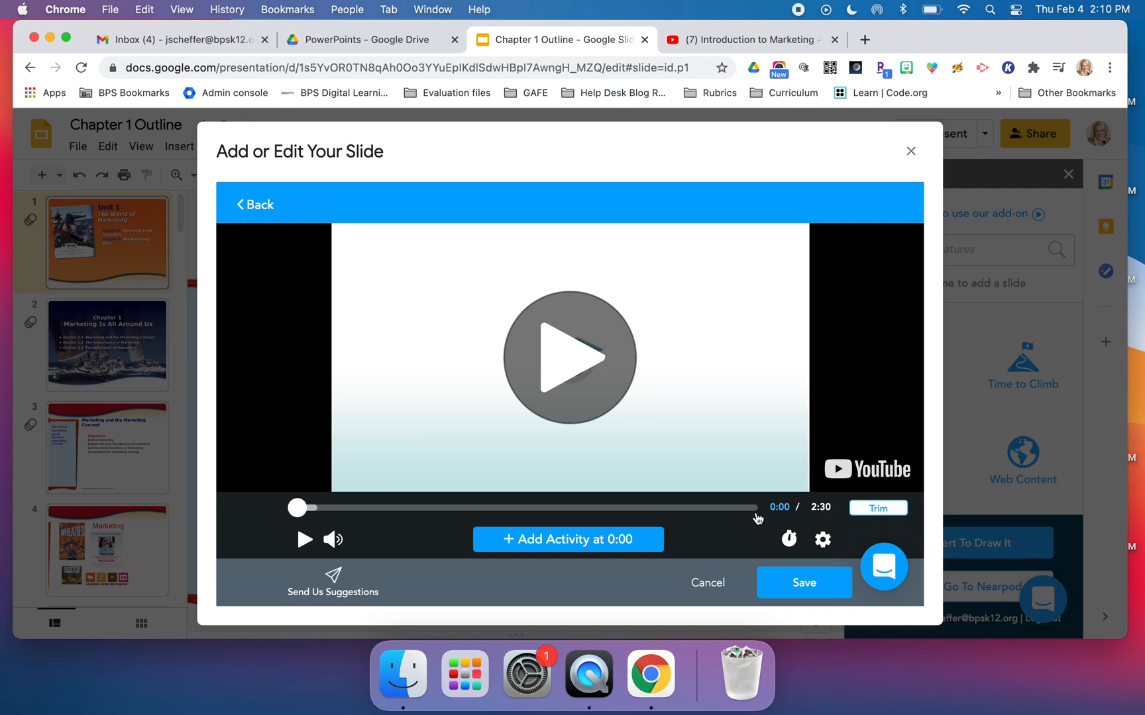
mouse_move(612, 482)
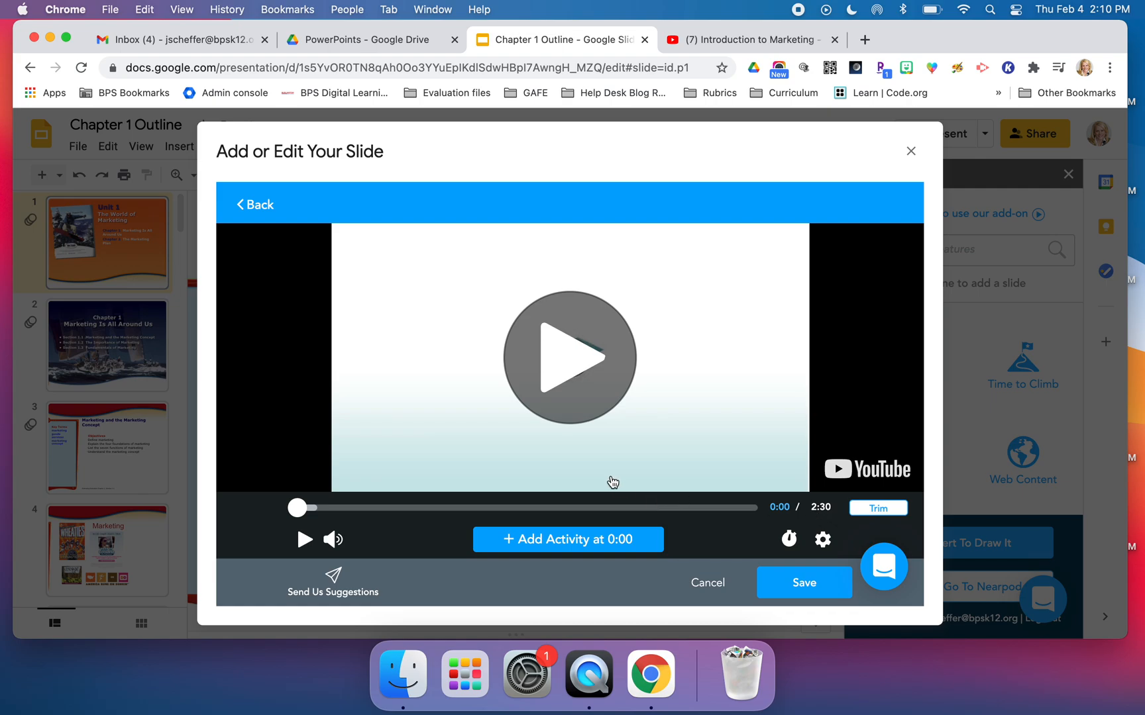
mouse_move(453, 497)
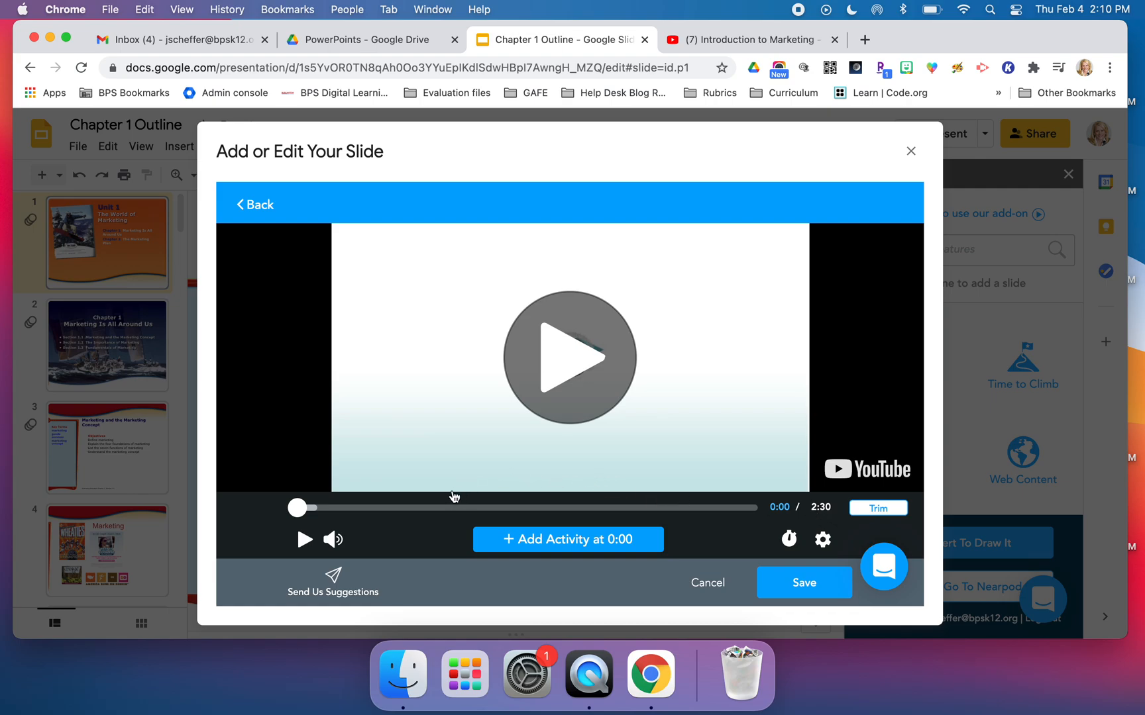
mouse_move(429, 511)
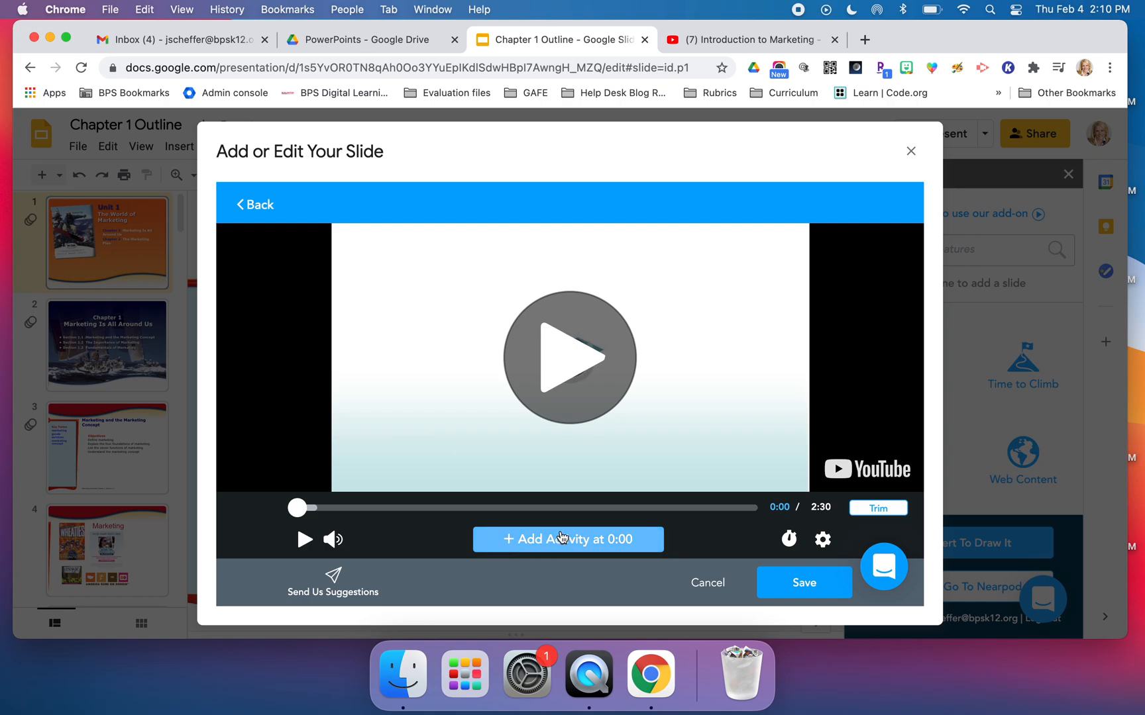
Dismiss a first activity prompt, seek ahead, pause at 0:33 and add an activity there.
left_click(567, 539)
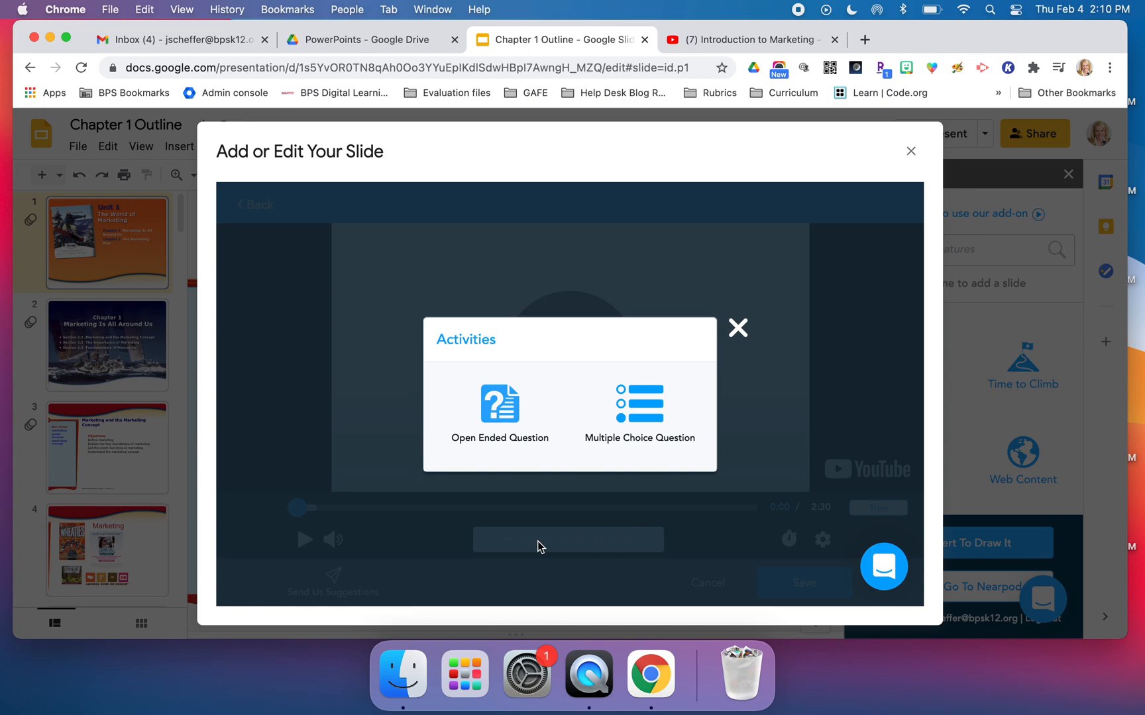
mouse_move(500, 416)
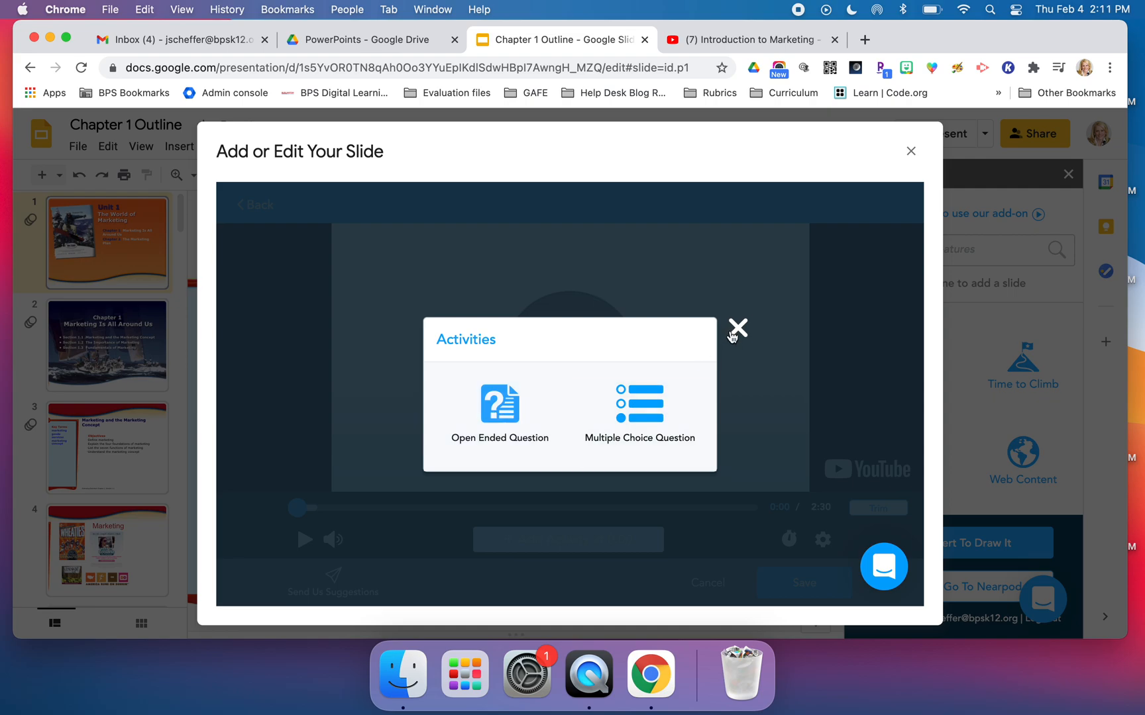
left_click(737, 327)
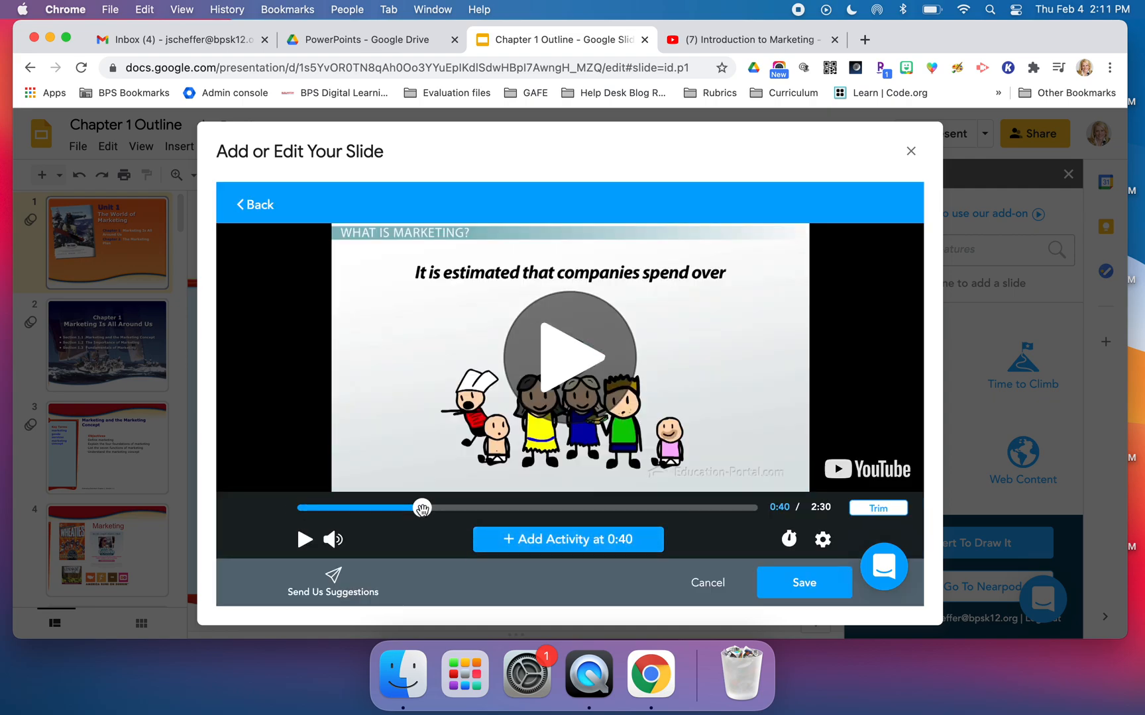
left_click(568, 357)
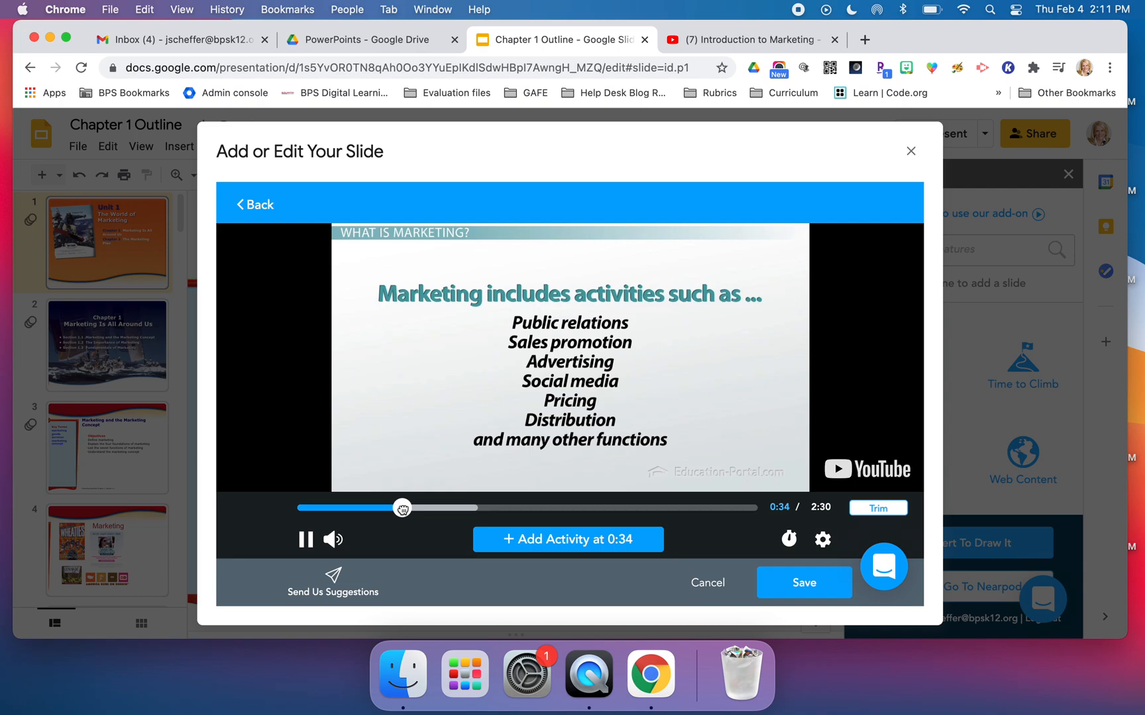
left_click(305, 539)
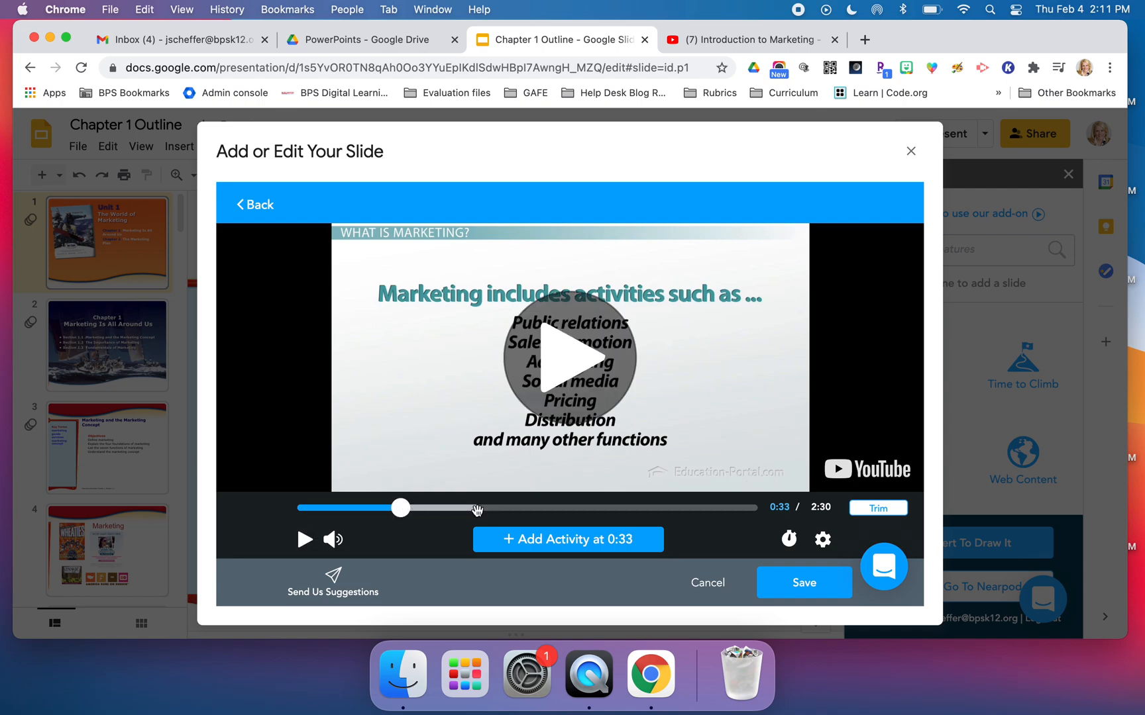
left_click(567, 540)
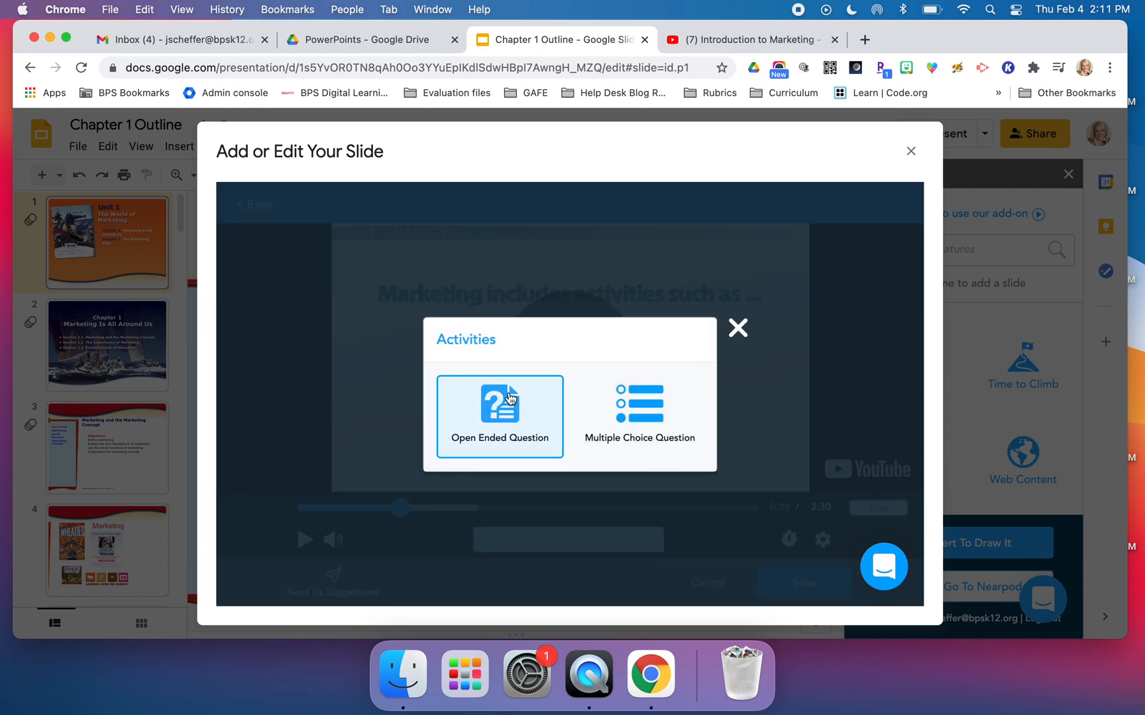
Make it an open-ended question reading 'Name at least three functions of marketing besides sales.'.
left_click(499, 416)
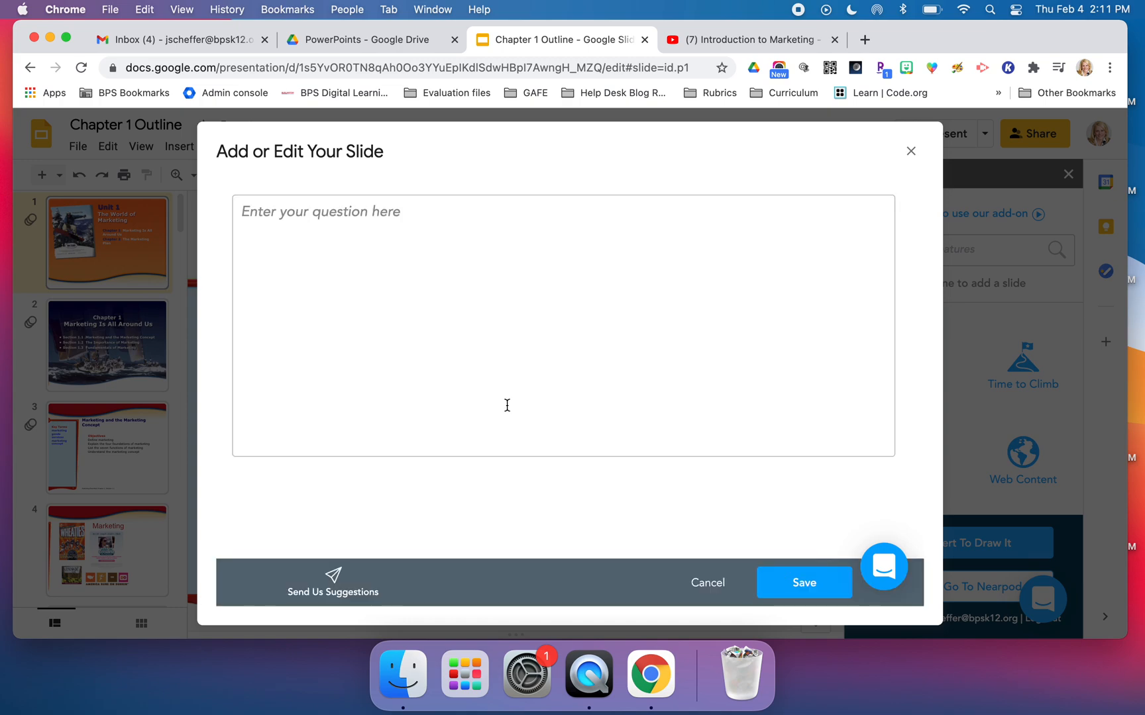
mouse_move(398, 240)
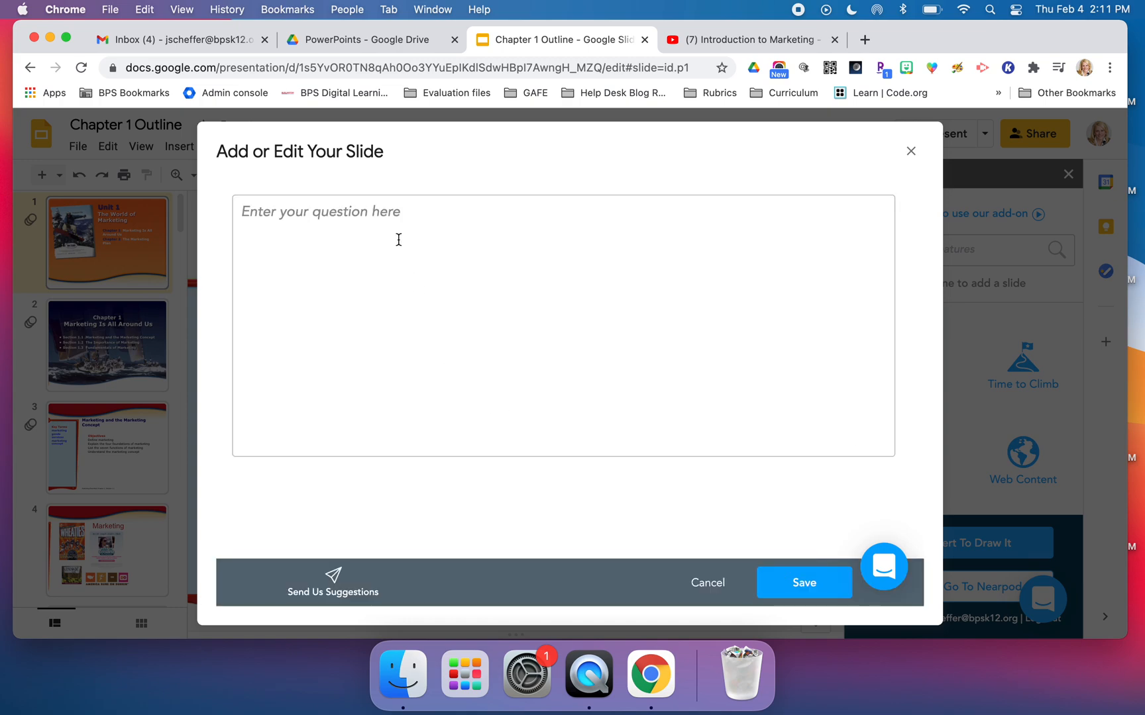
type("Name")
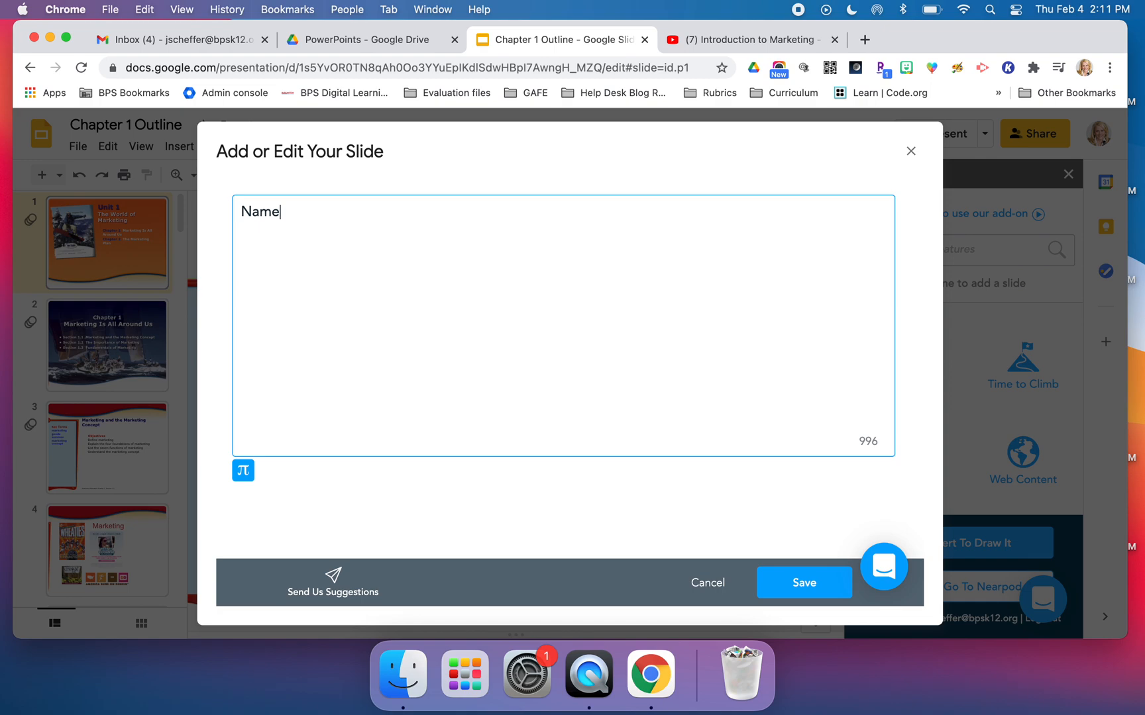
type("at least")
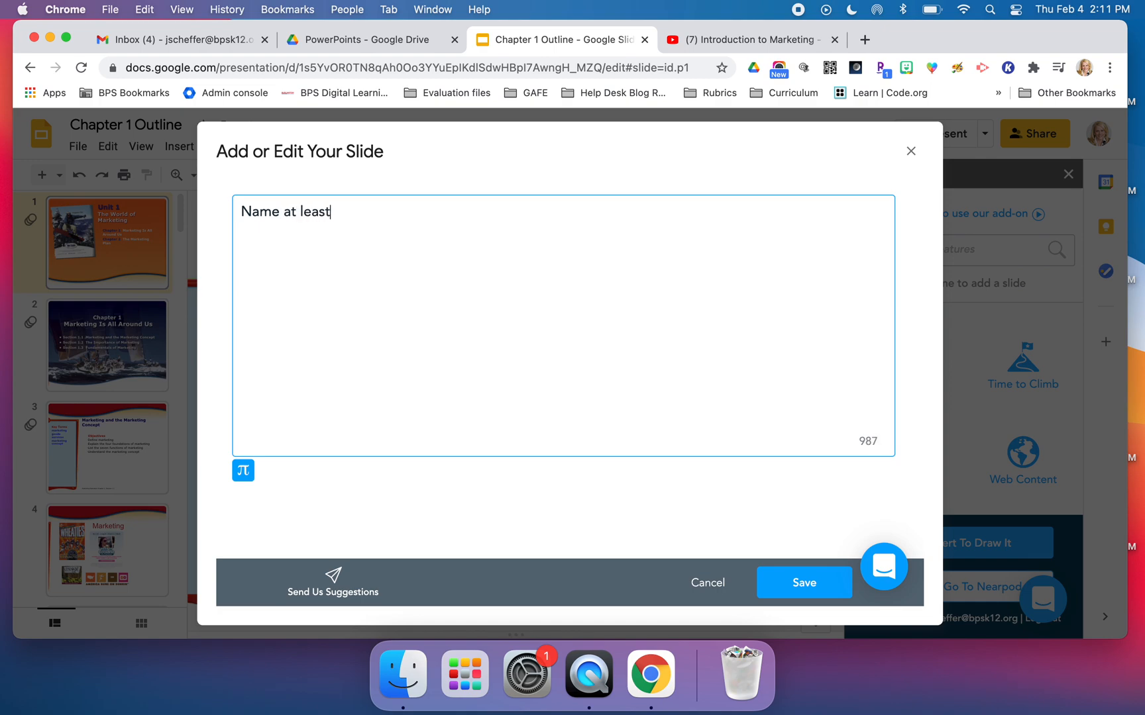
type("three")
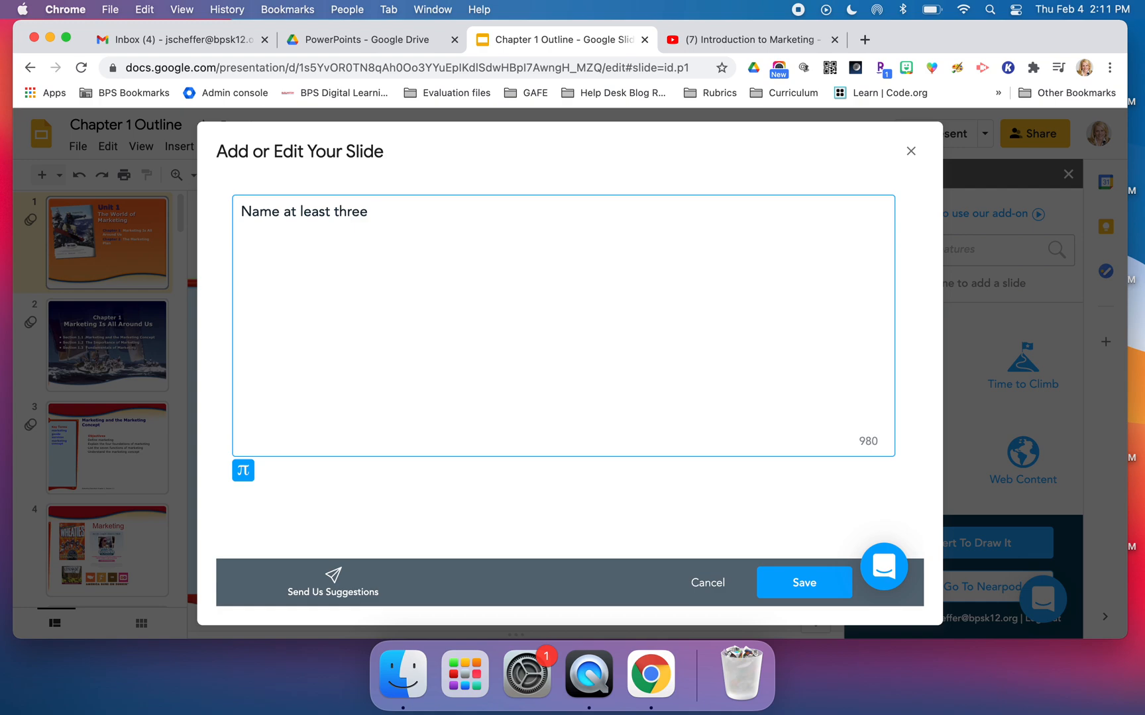
type("function")
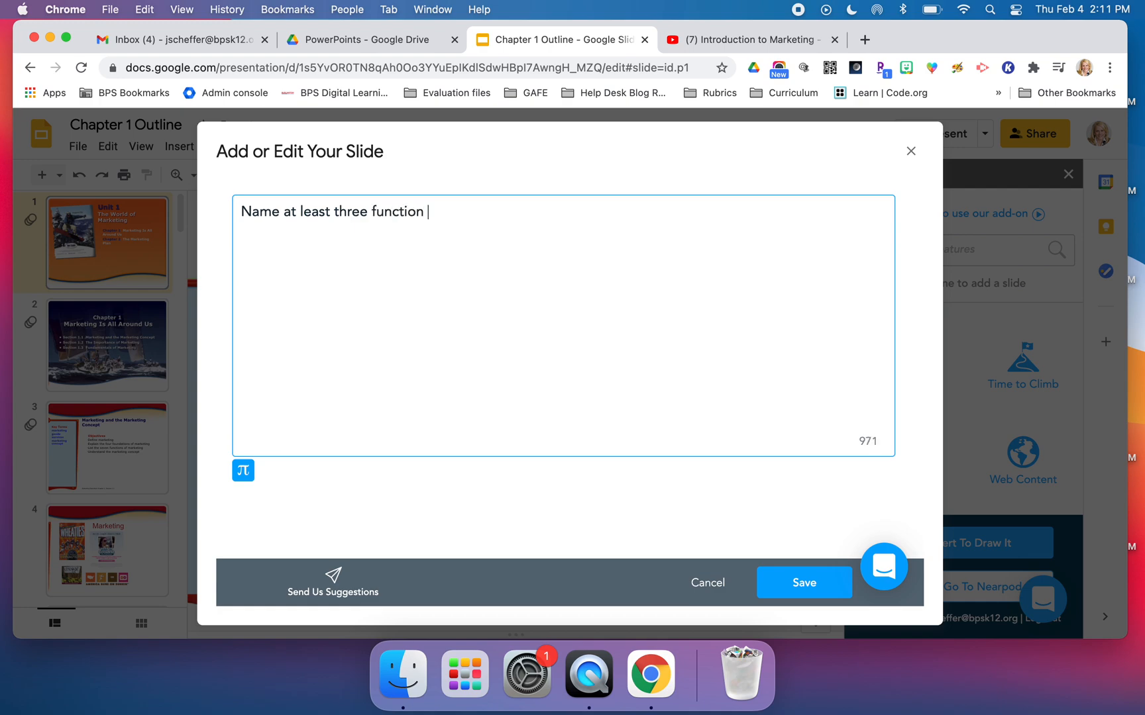
type("s of marke")
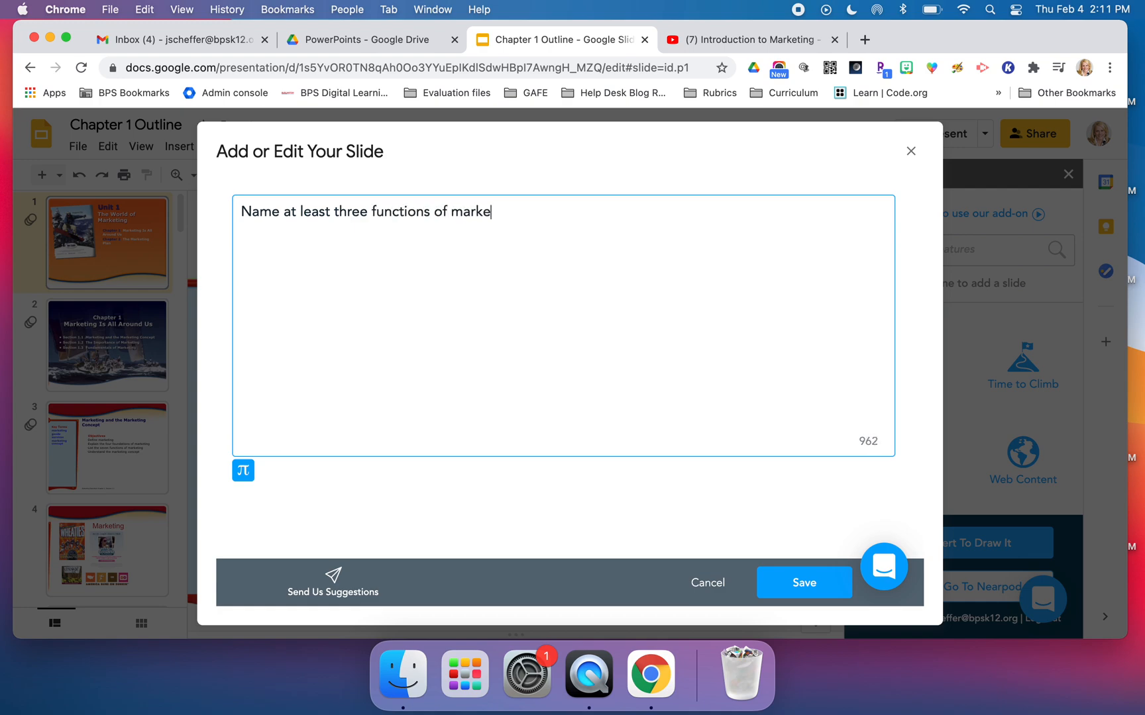
type("ting b")
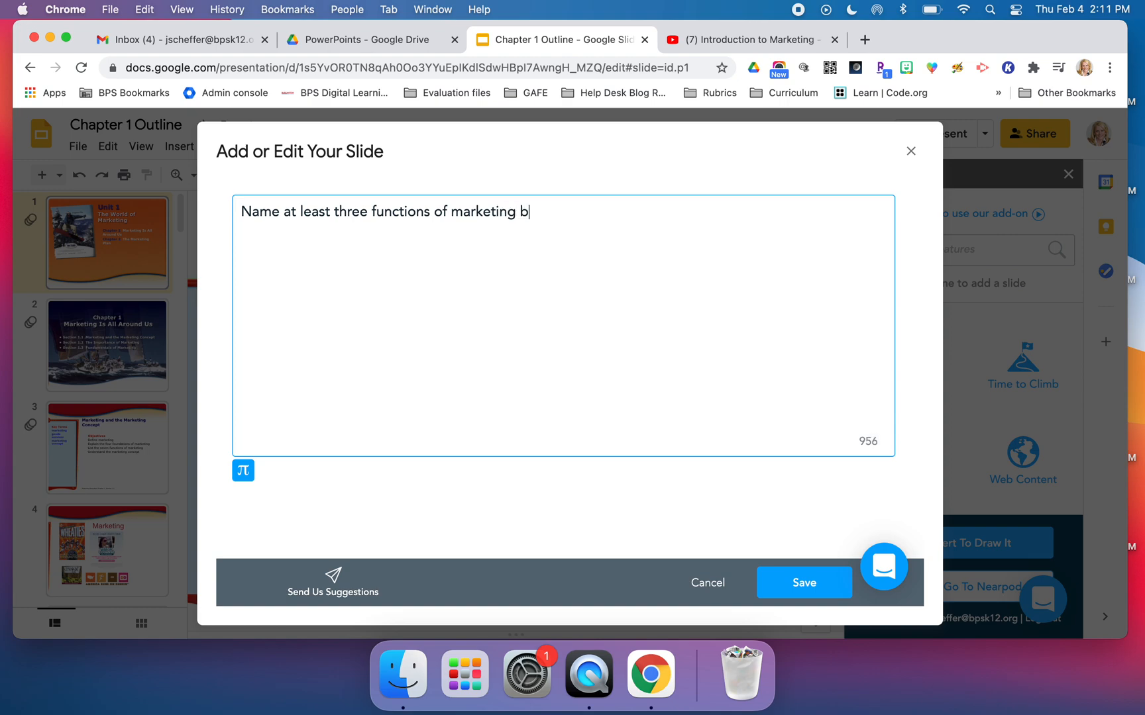
type("esides sales.")
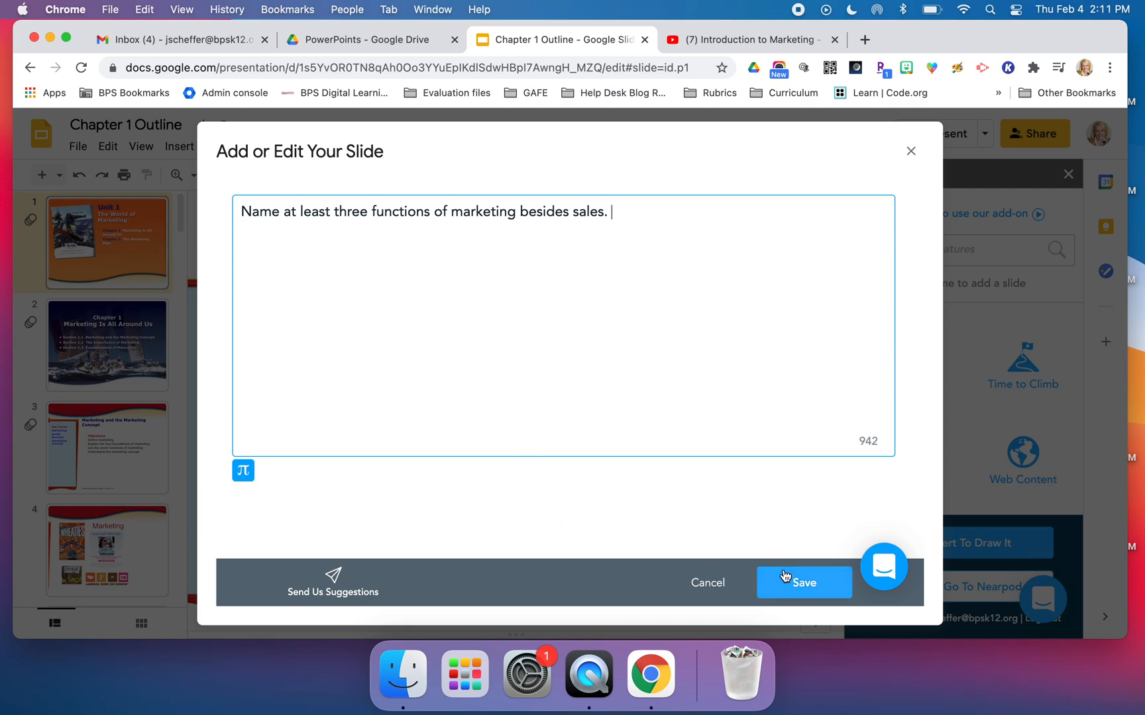
Save the 0:33 question to the timeline, then play forward and pause at 1:17.
left_click(803, 583)
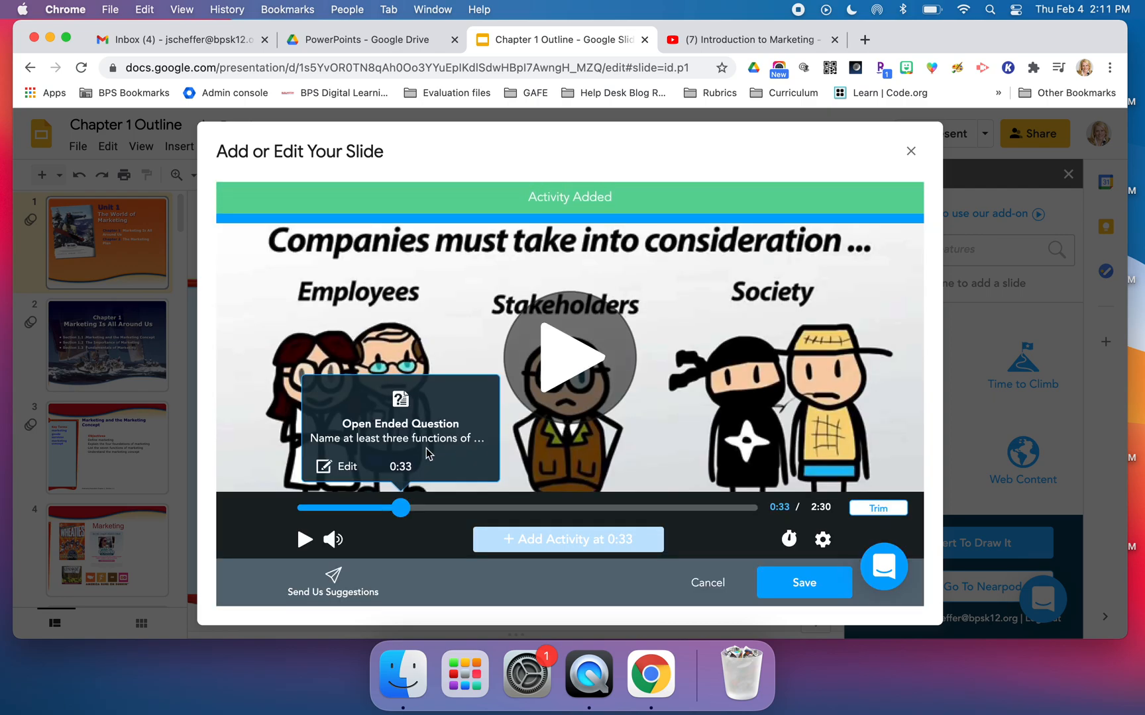
left_click_drag(407, 508, 400, 507)
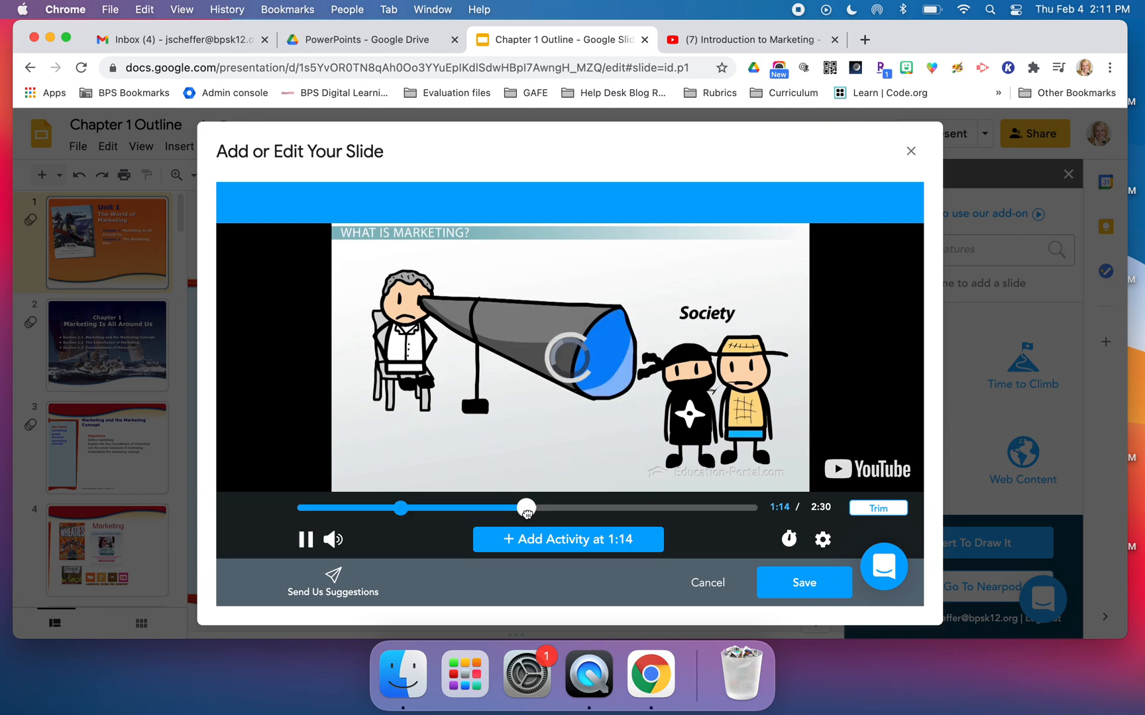
left_click(305, 540)
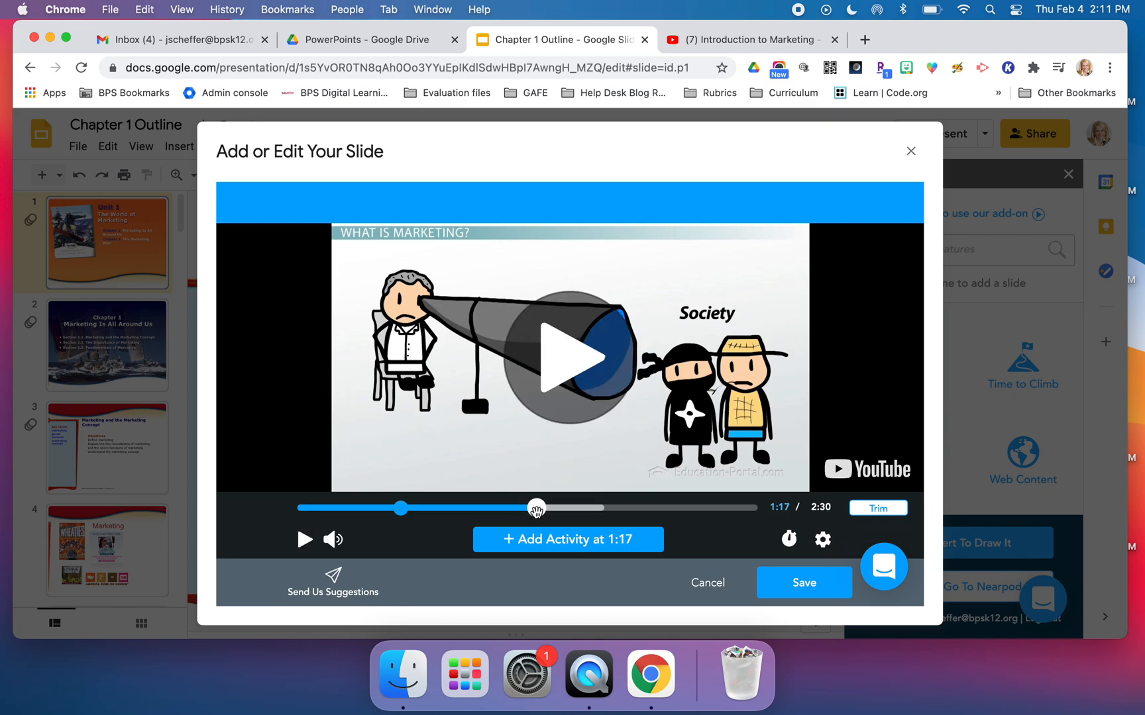
Save an open-ended question at 1:17 asking why companies spend so much time examining customers' everyday lives.
left_click(567, 539)
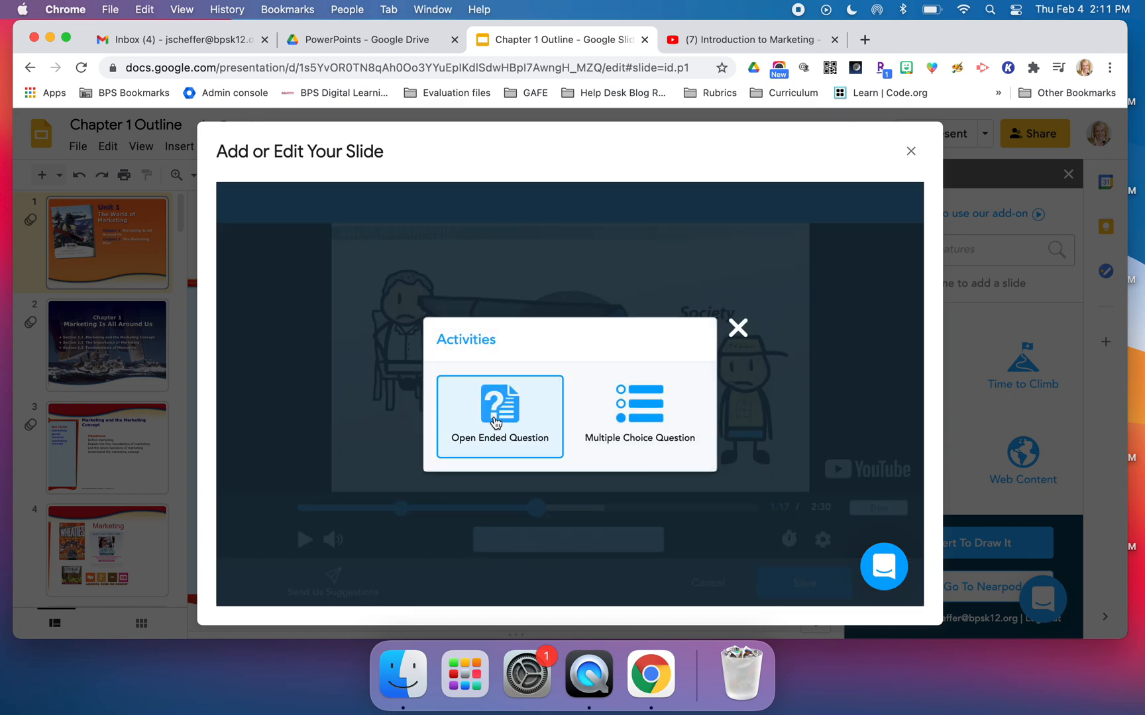
left_click(498, 416)
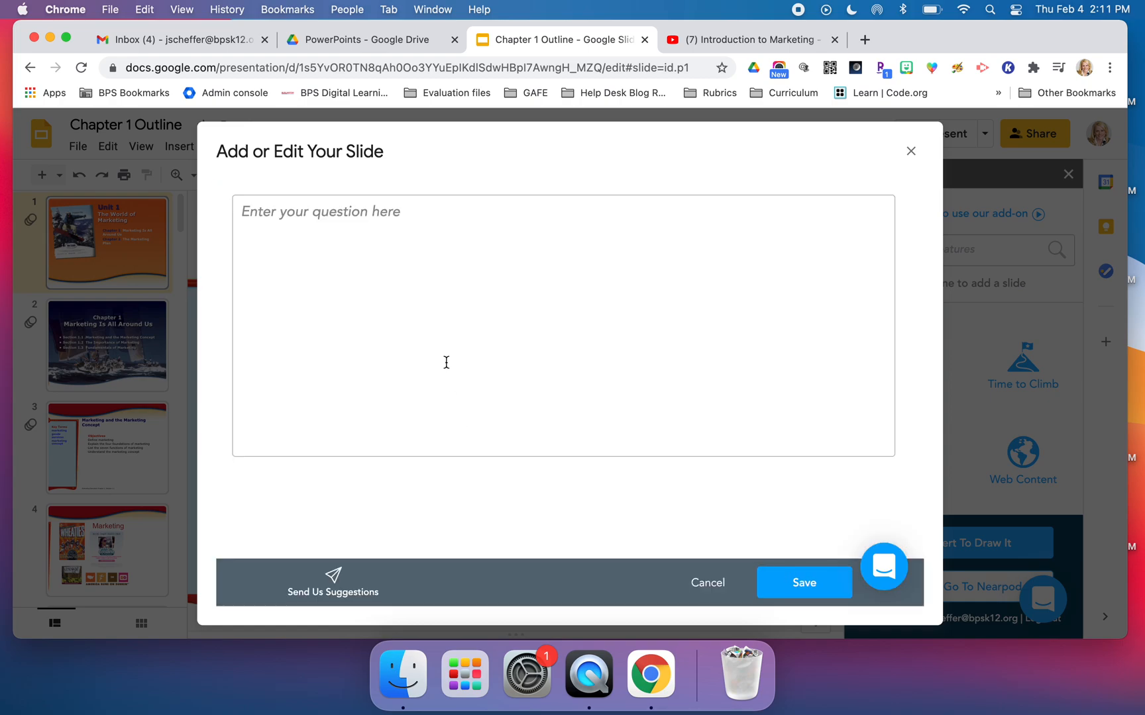
type("Why do you think com")
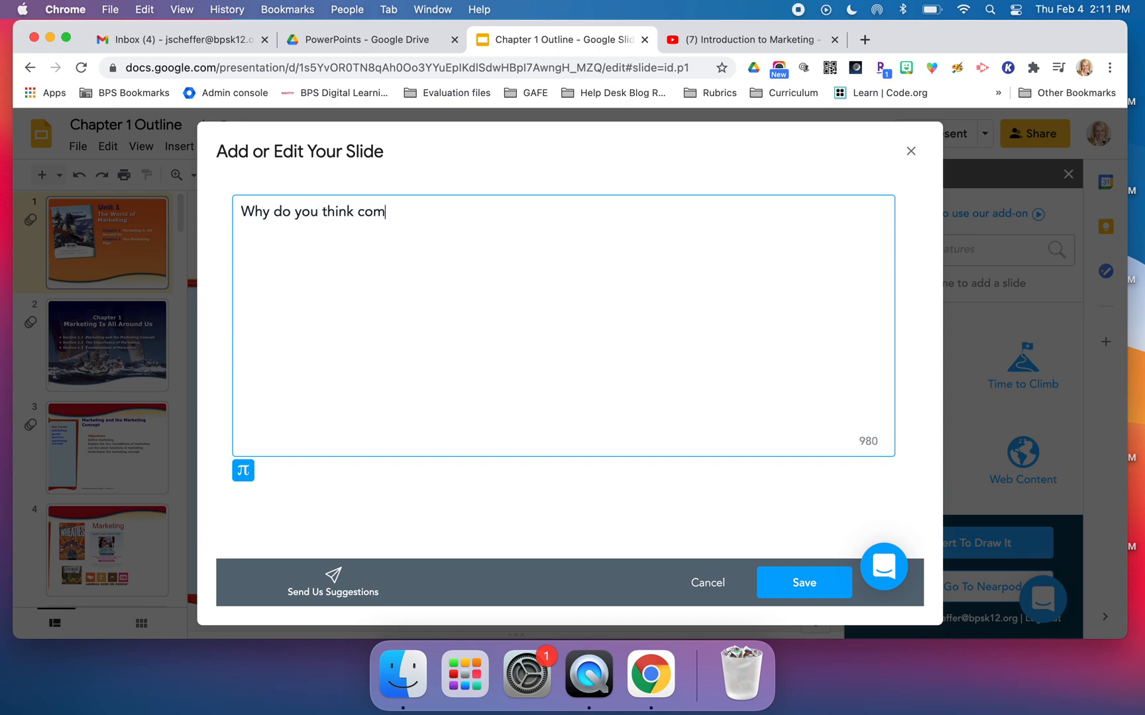
type("panies s")
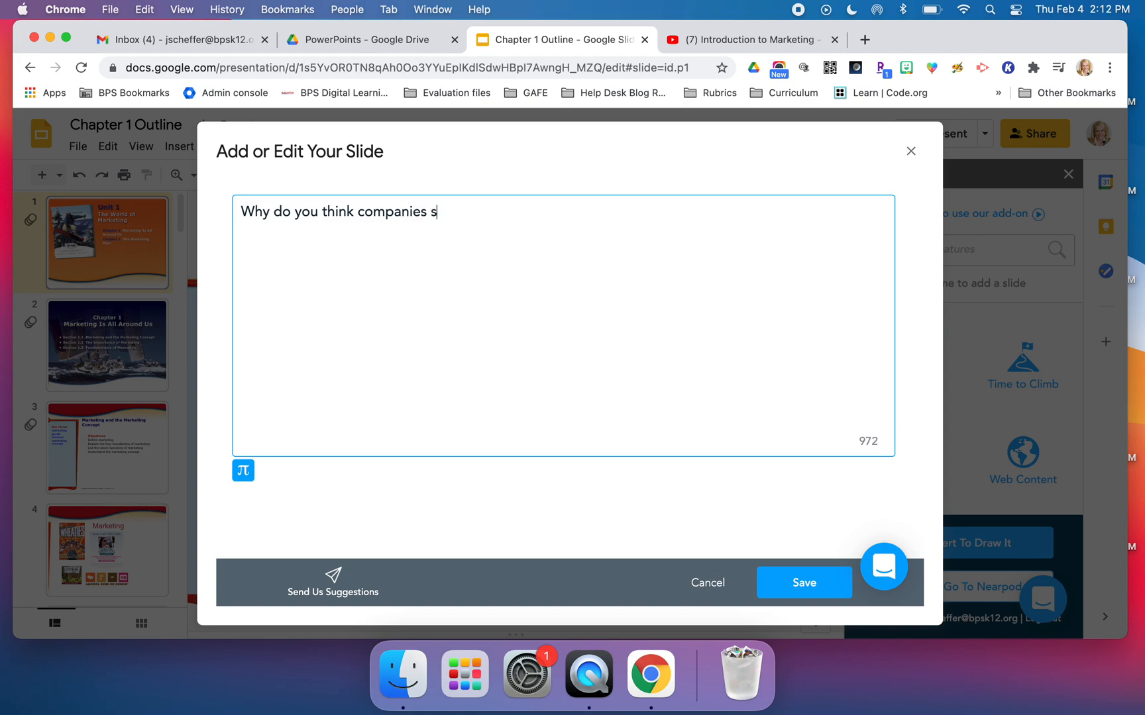
type("pend so m")
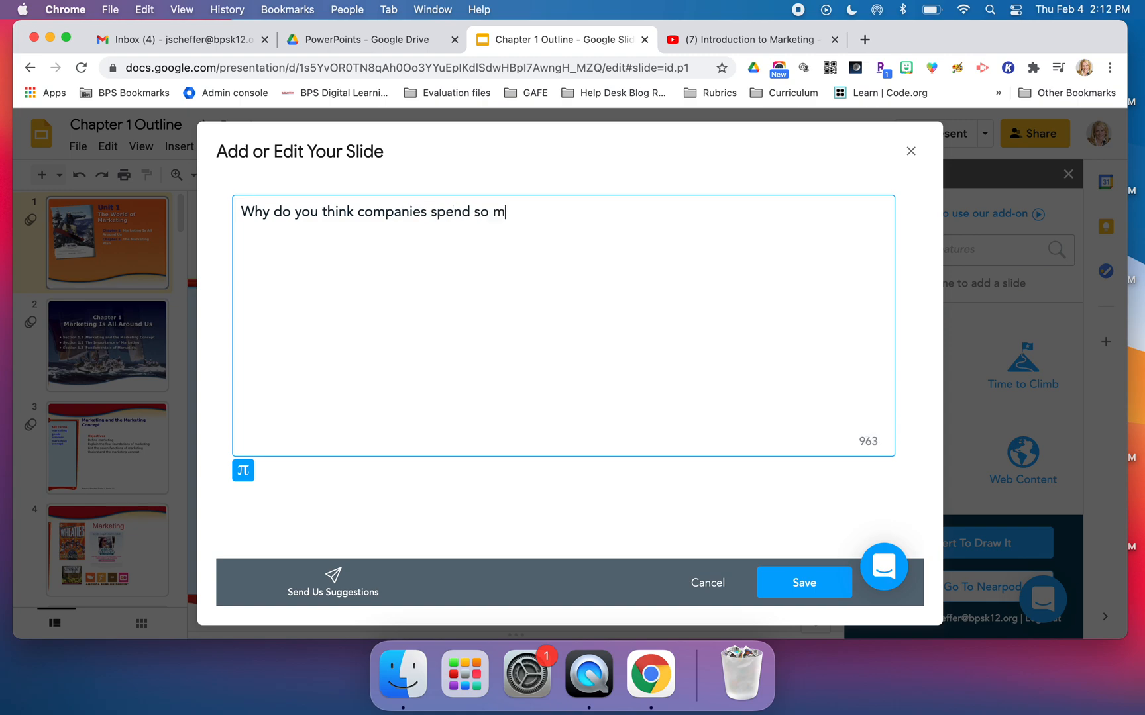
type("uch time e")
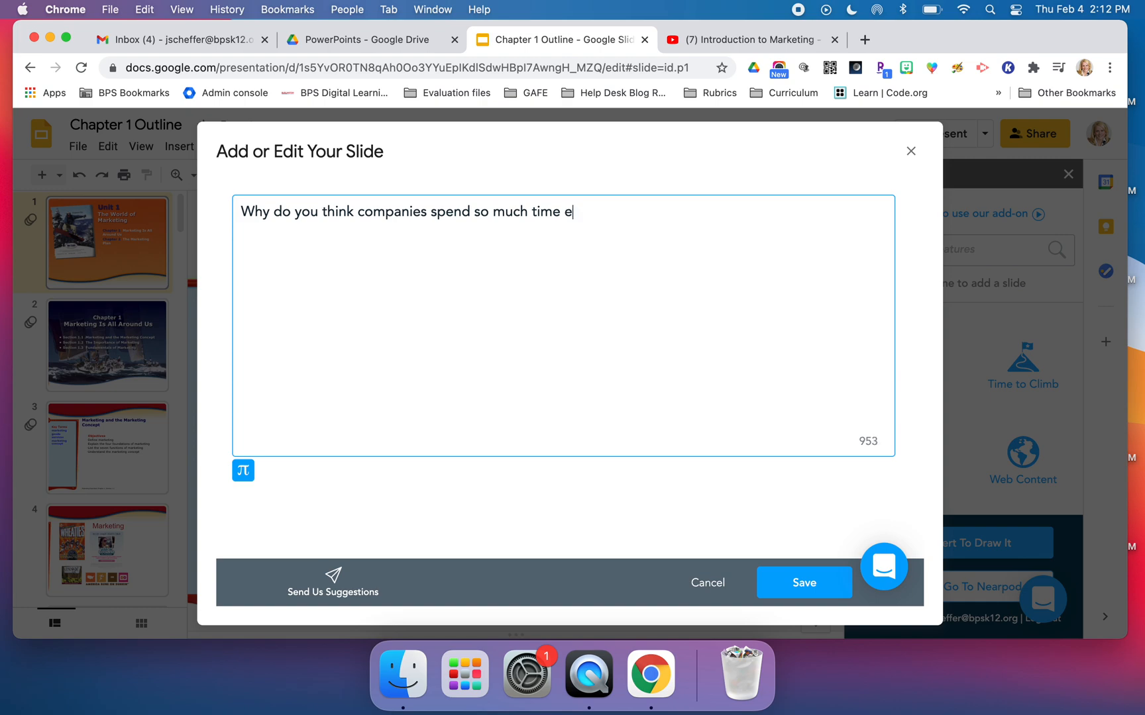
type("xamining")
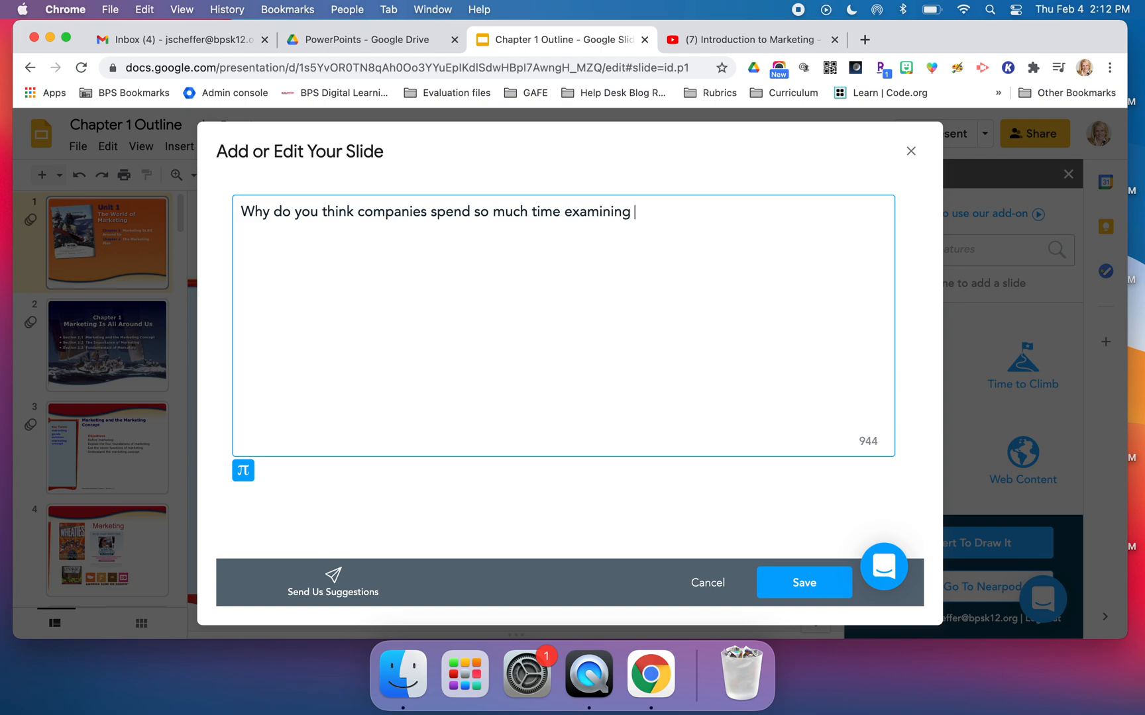
type("the everyday lives of")
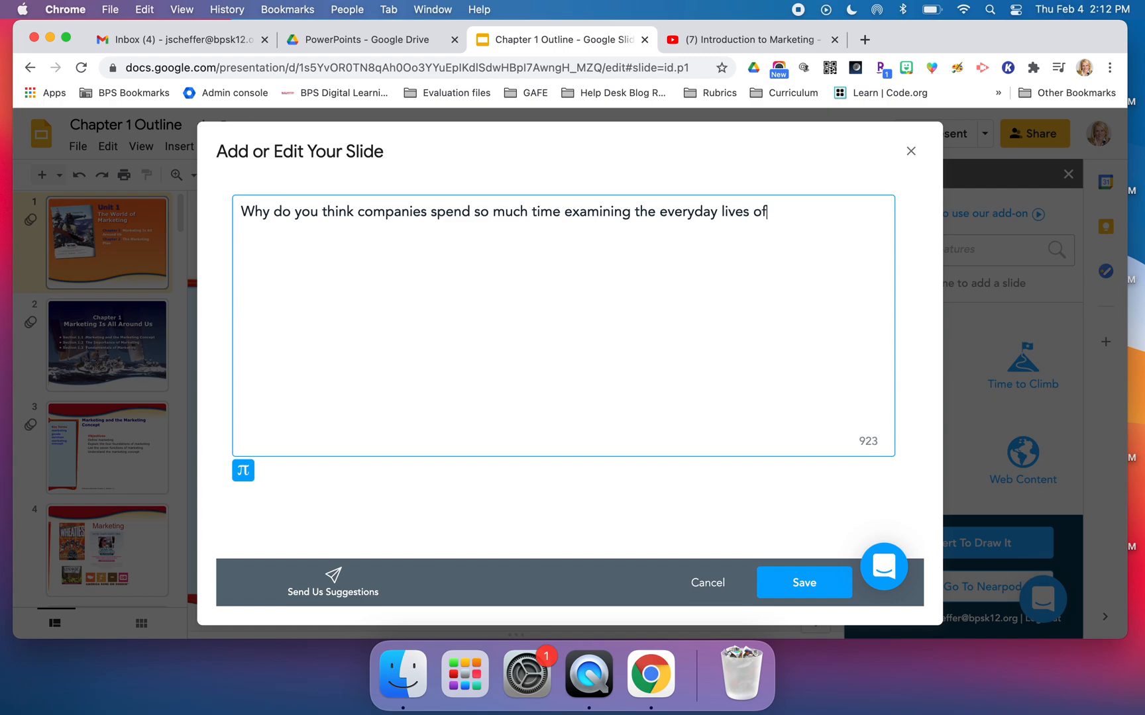
type("their cut")
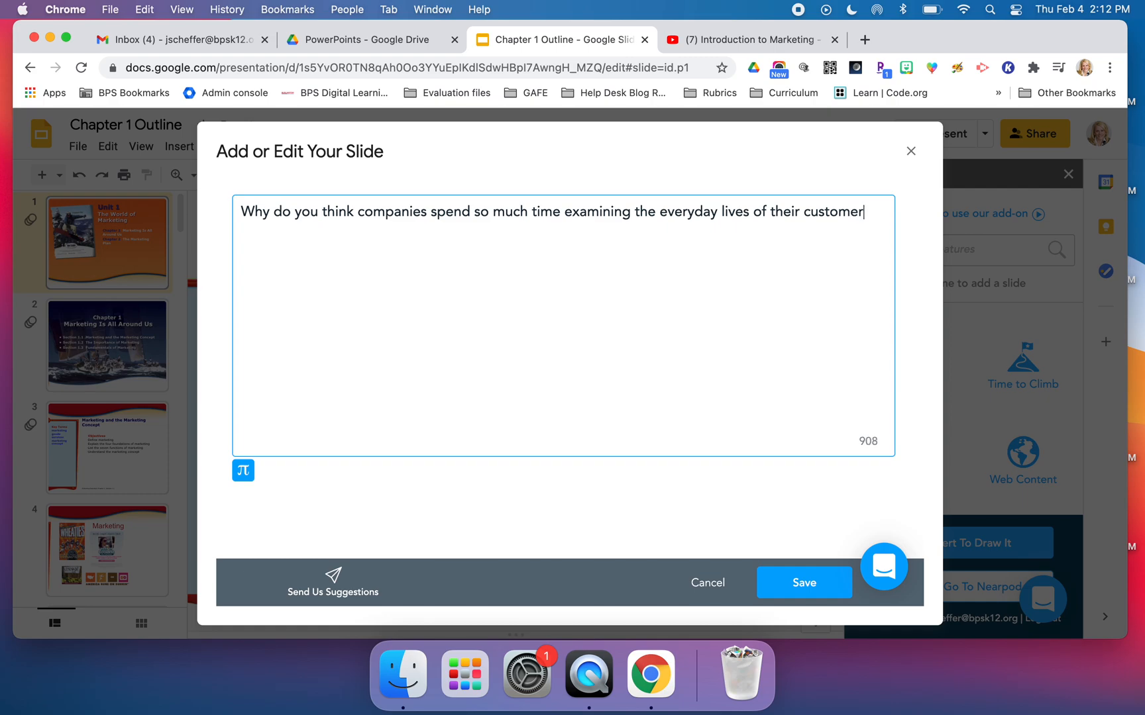
type("s?")
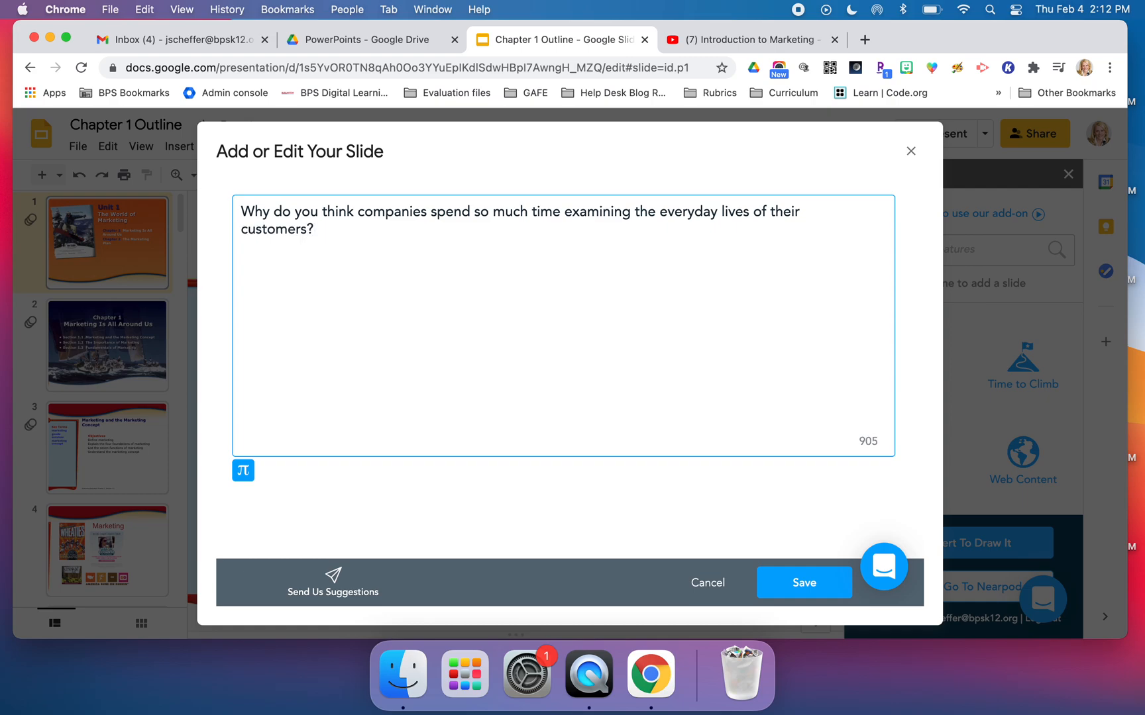
mouse_move(509, 415)
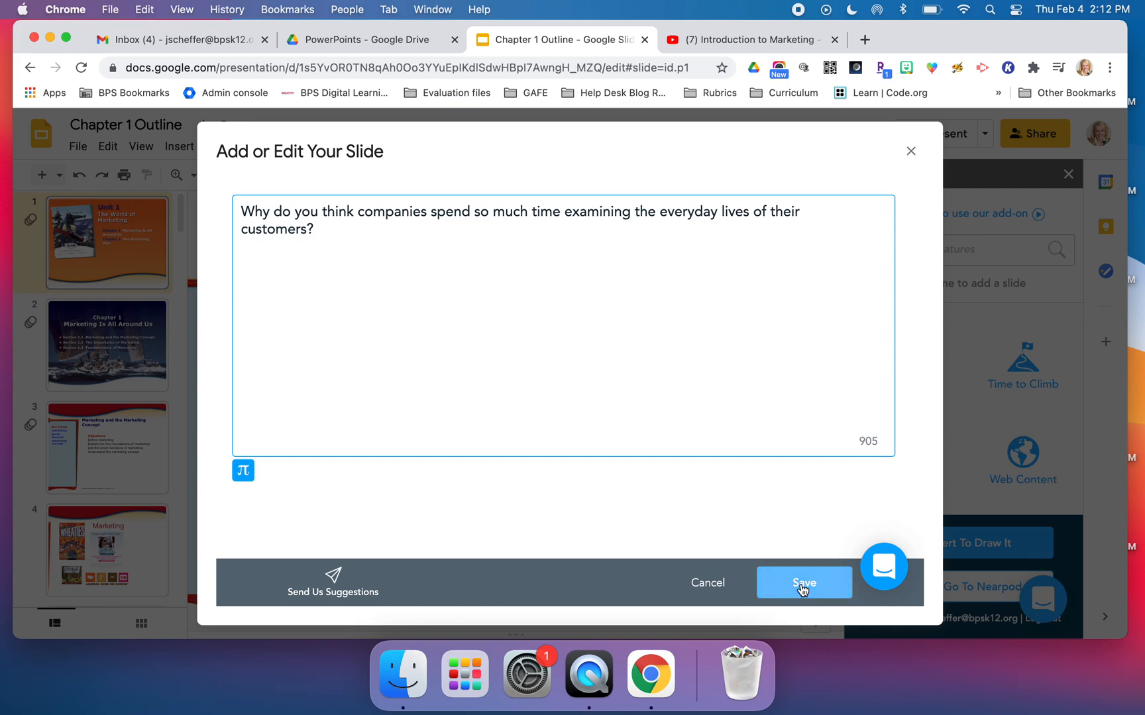
left_click(804, 583)
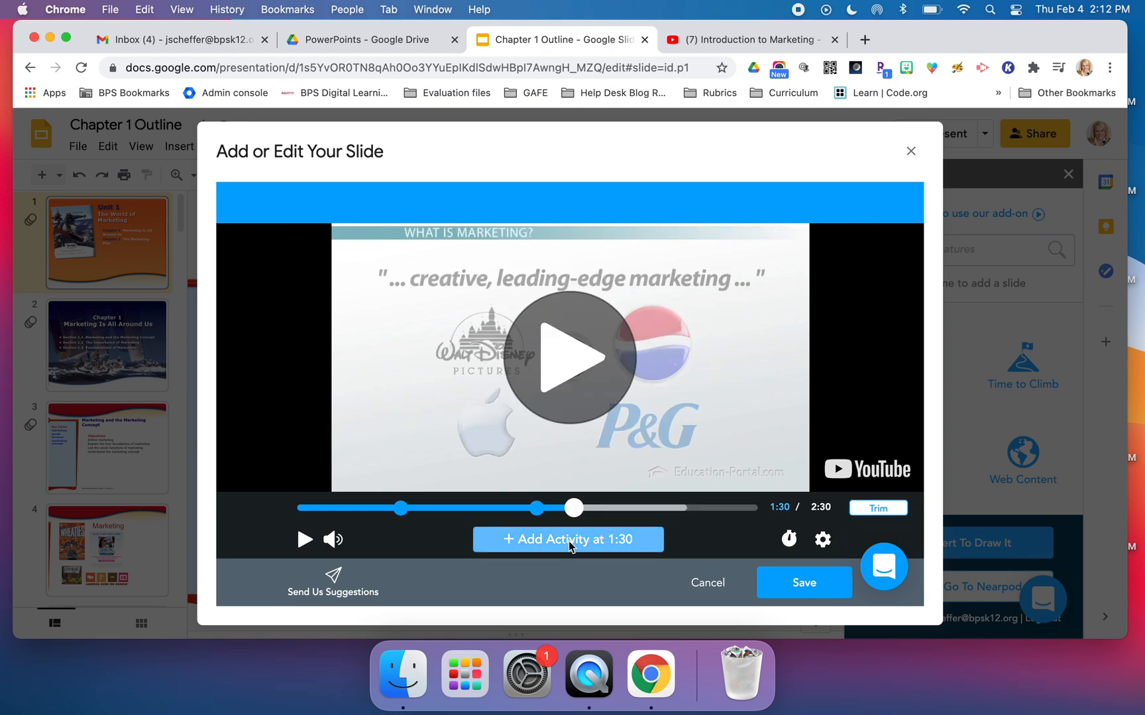
Add a 1:30 question 'Name at least two companies known for creative marketing' and save the video slide into the deck.
left_click(567, 539)
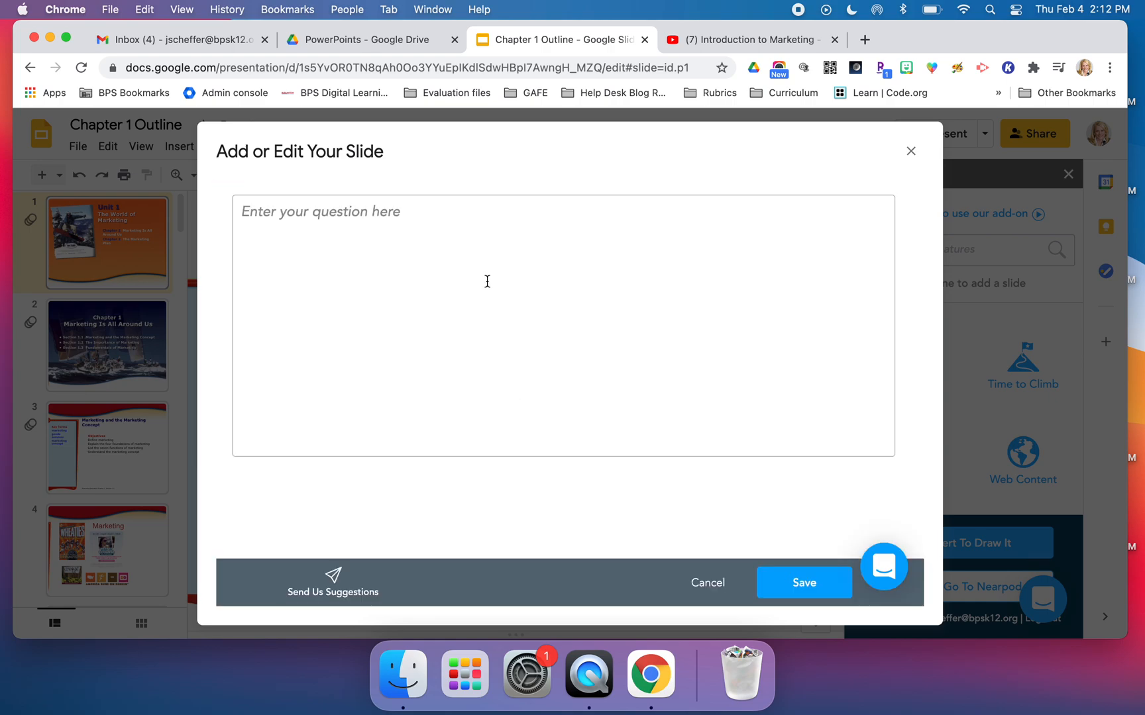
type("Name")
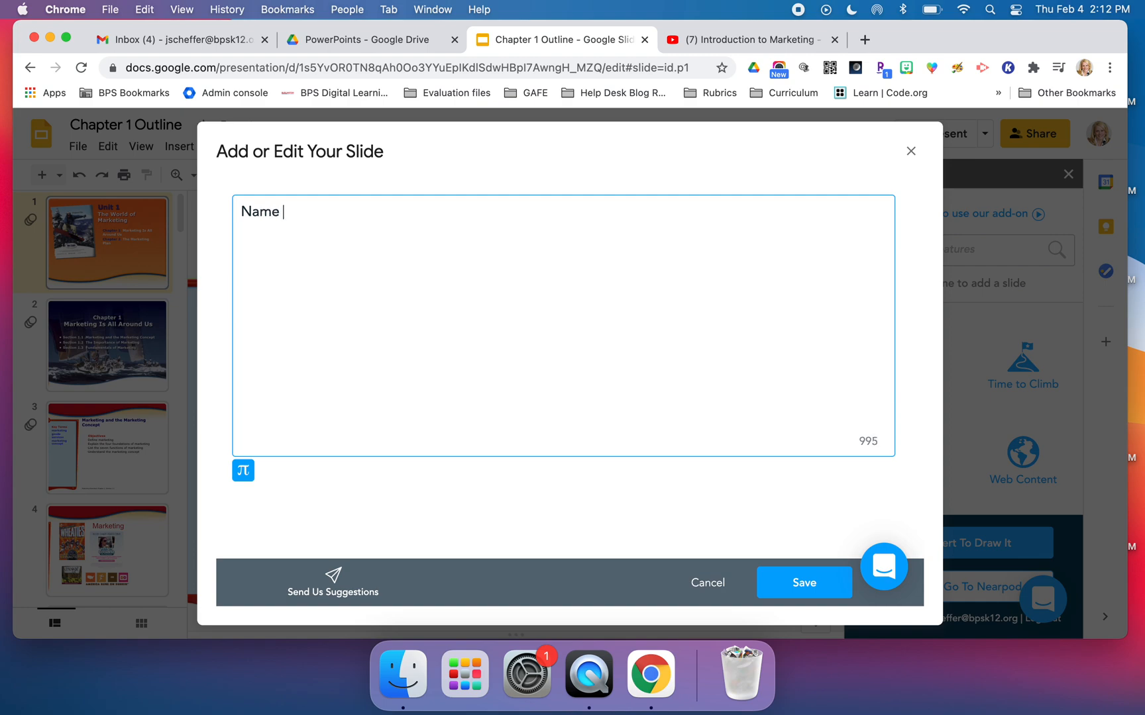
type("at least two")
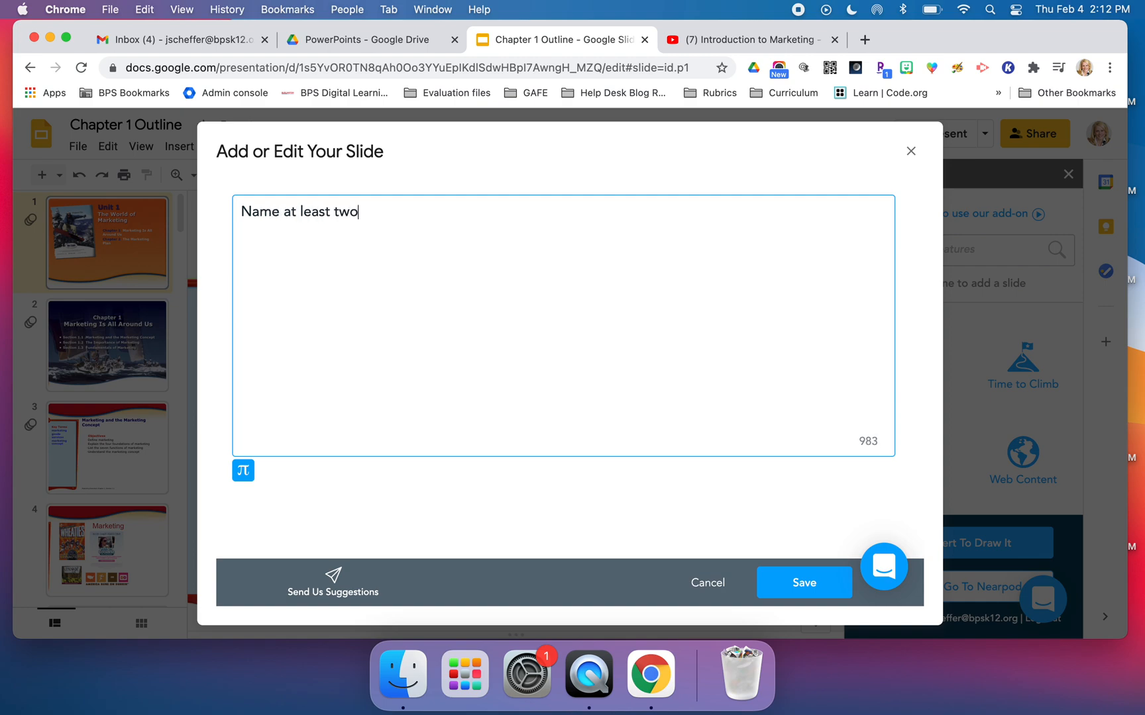
type("compan")
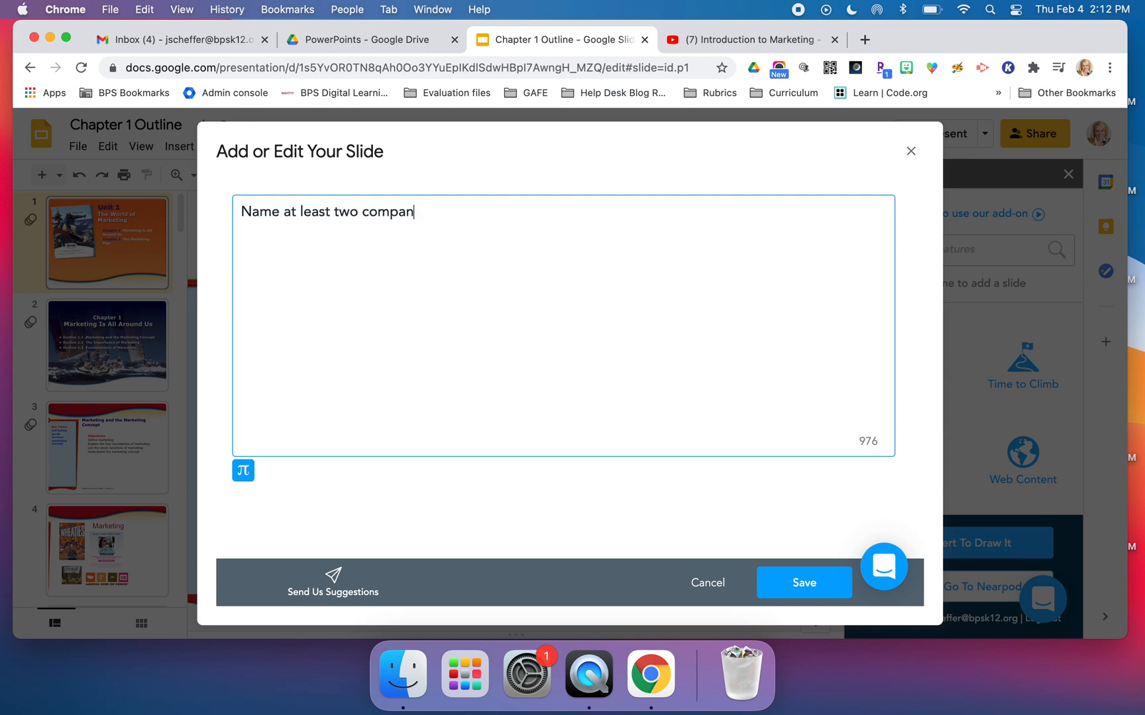
type("ies known for")
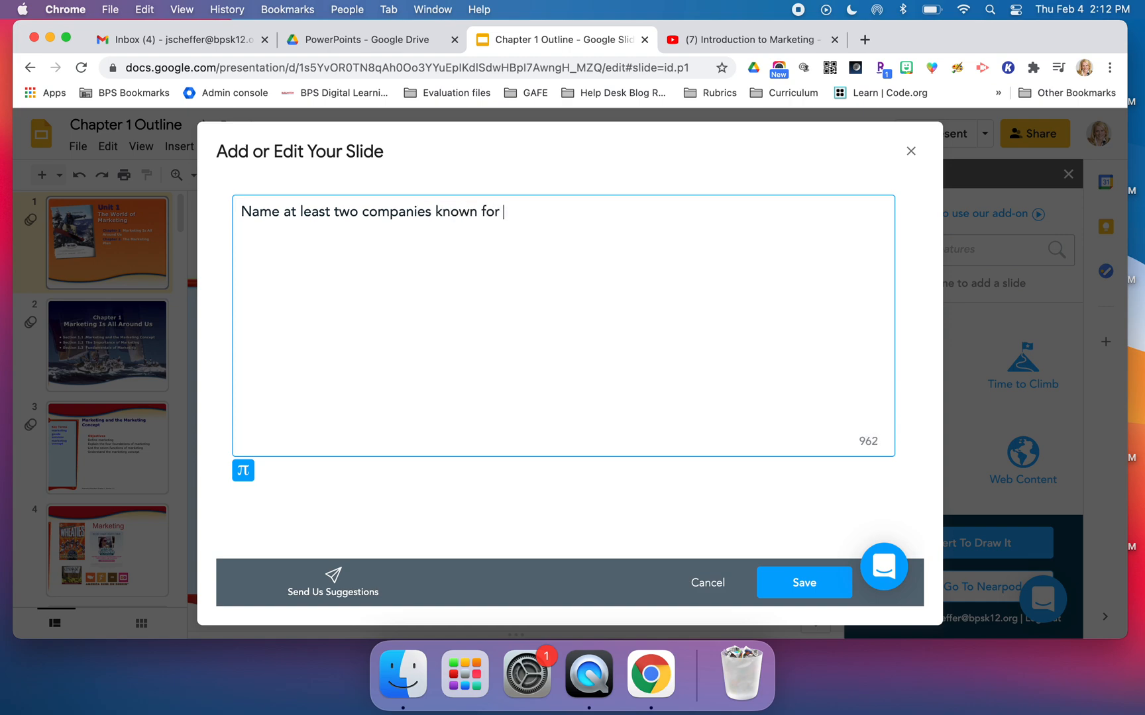
type("creative marketing.")
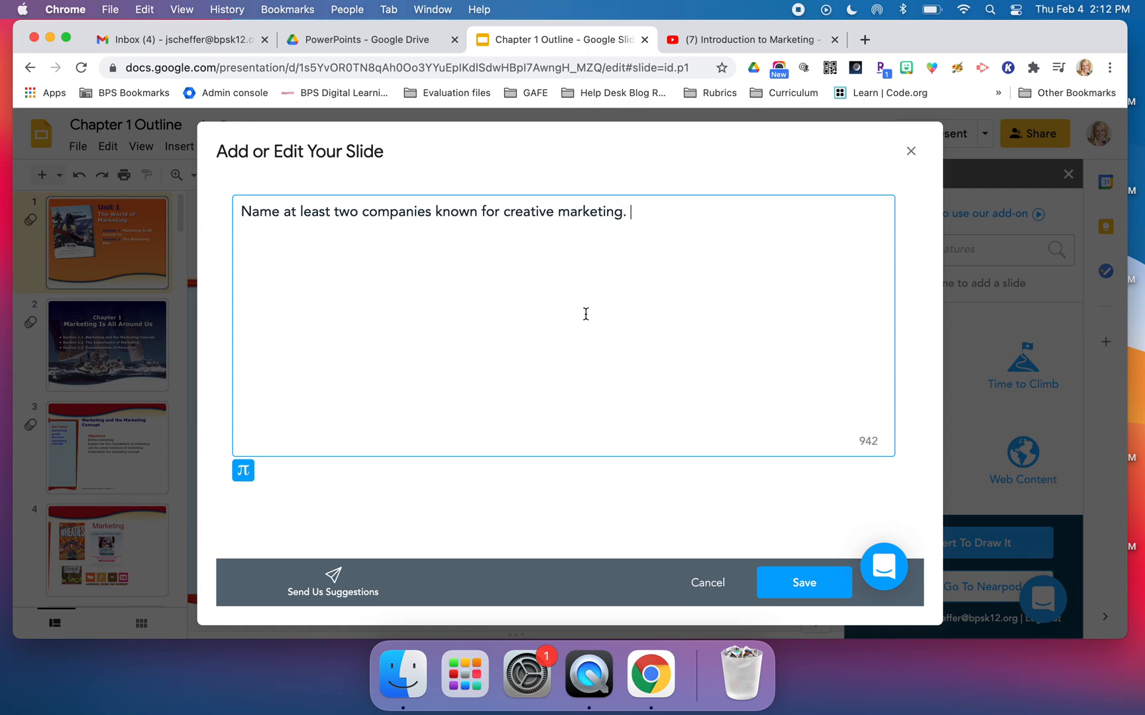
left_click(803, 583)
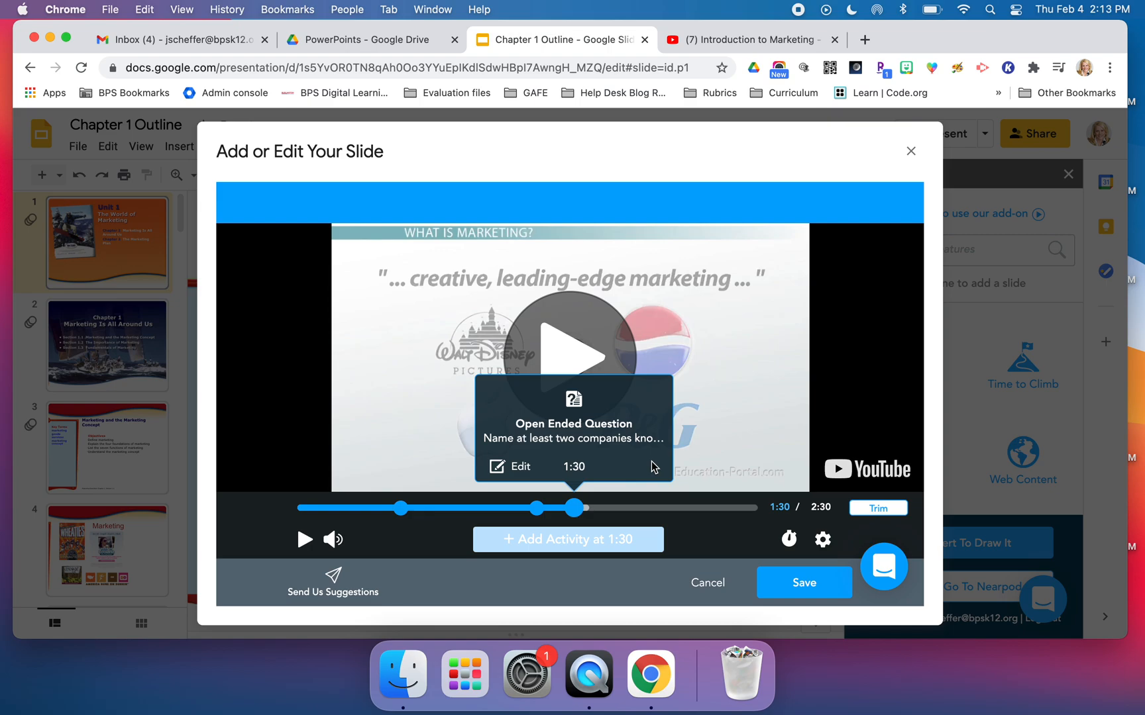
mouse_move(767, 591)
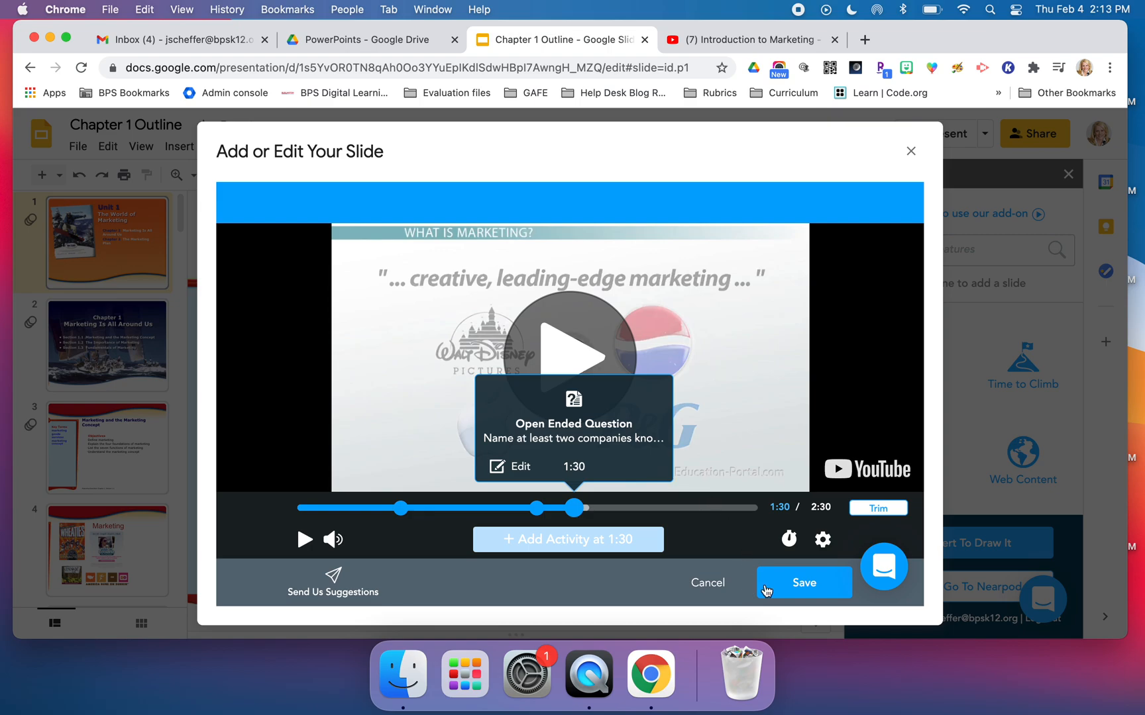
left_click(803, 583)
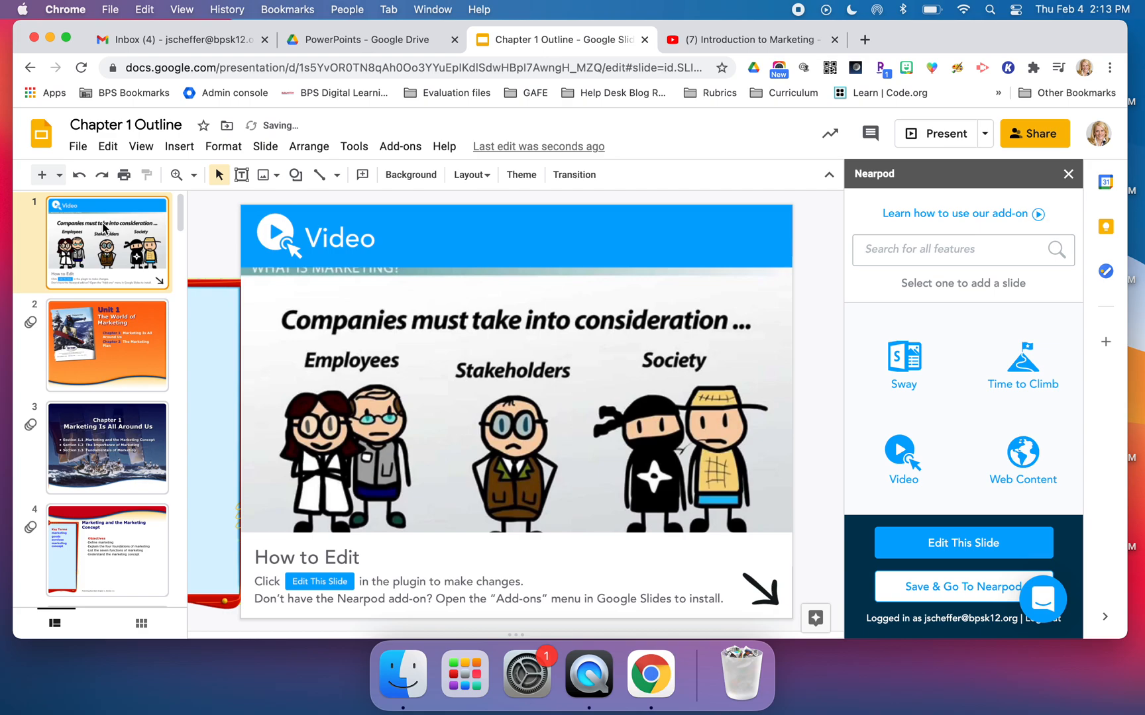
mouse_move(421, 356)
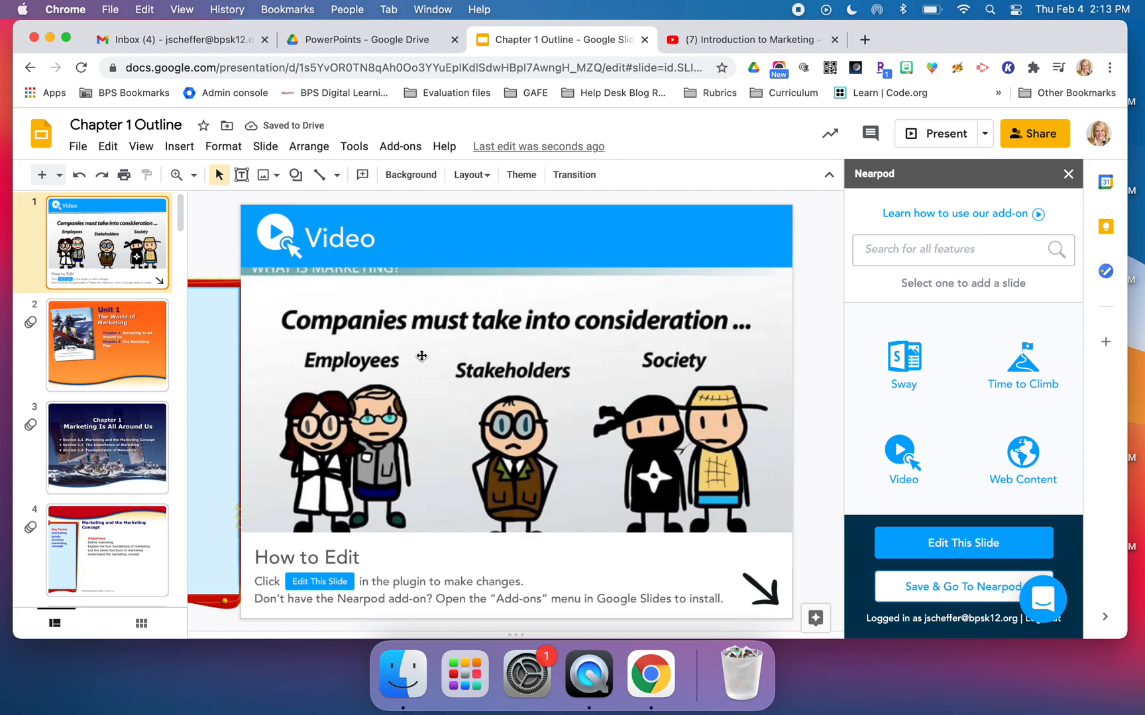
mouse_move(813, 473)
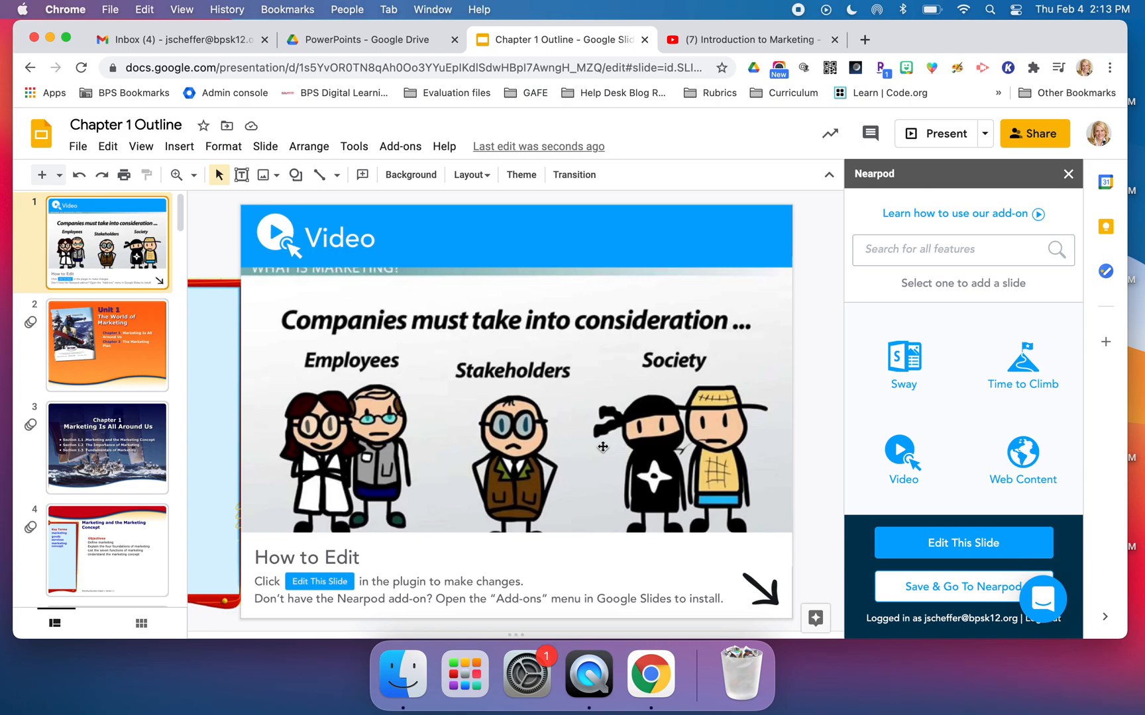
mouse_move(800, 526)
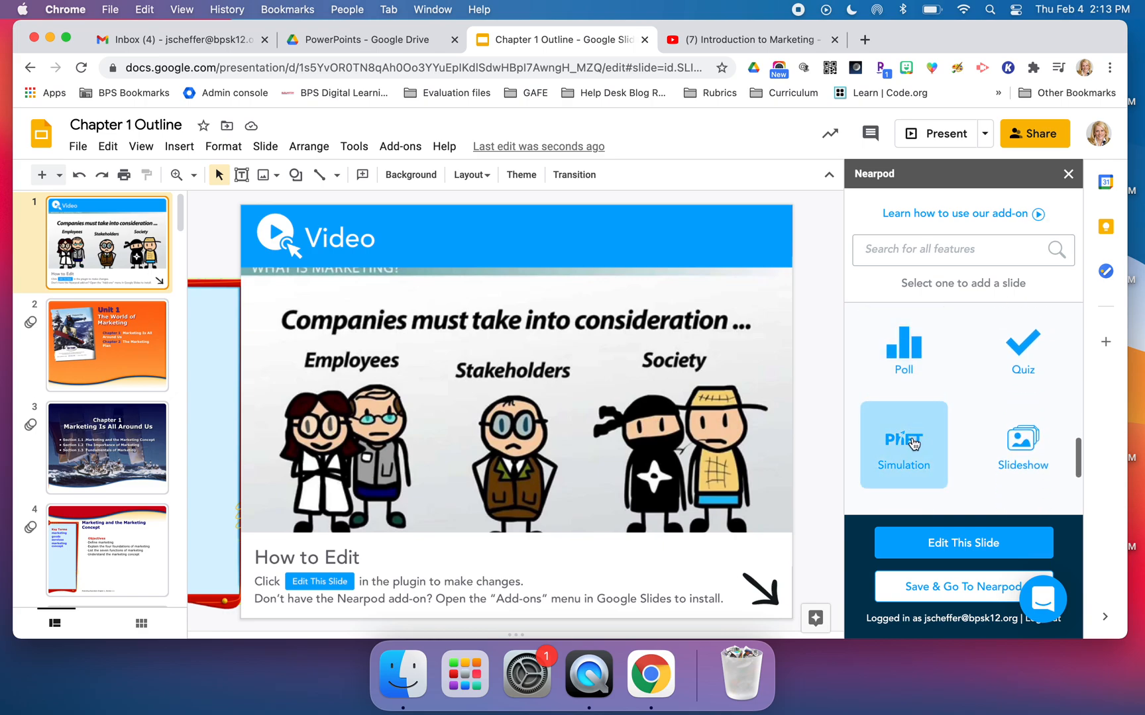
mouse_move(926, 465)
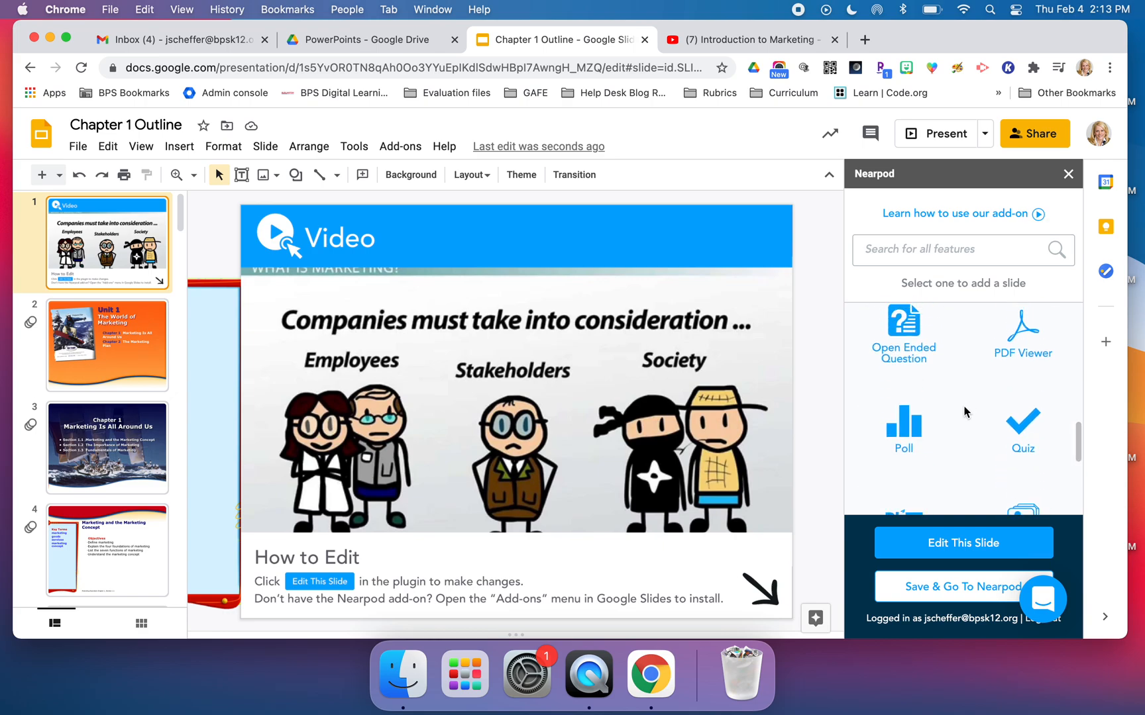
Scroll through the Nearpod feature list and use Save & Go To Nearpod to send the deck as a lesson.
scroll("down", 3)
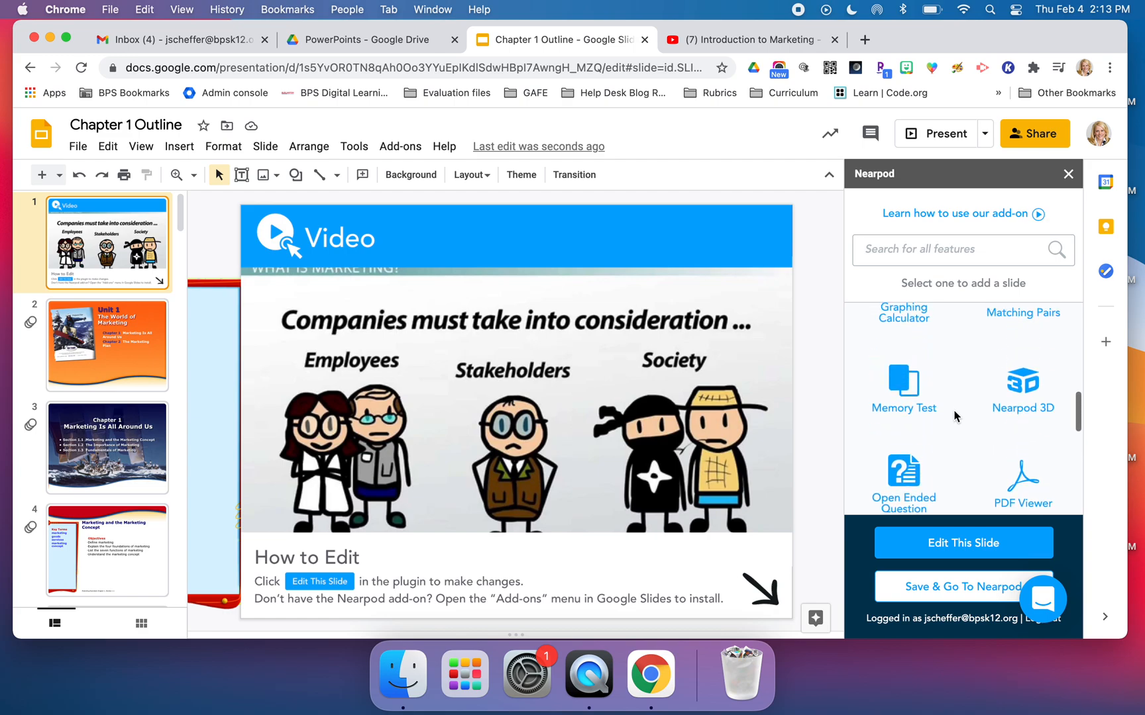
scroll("down", 3)
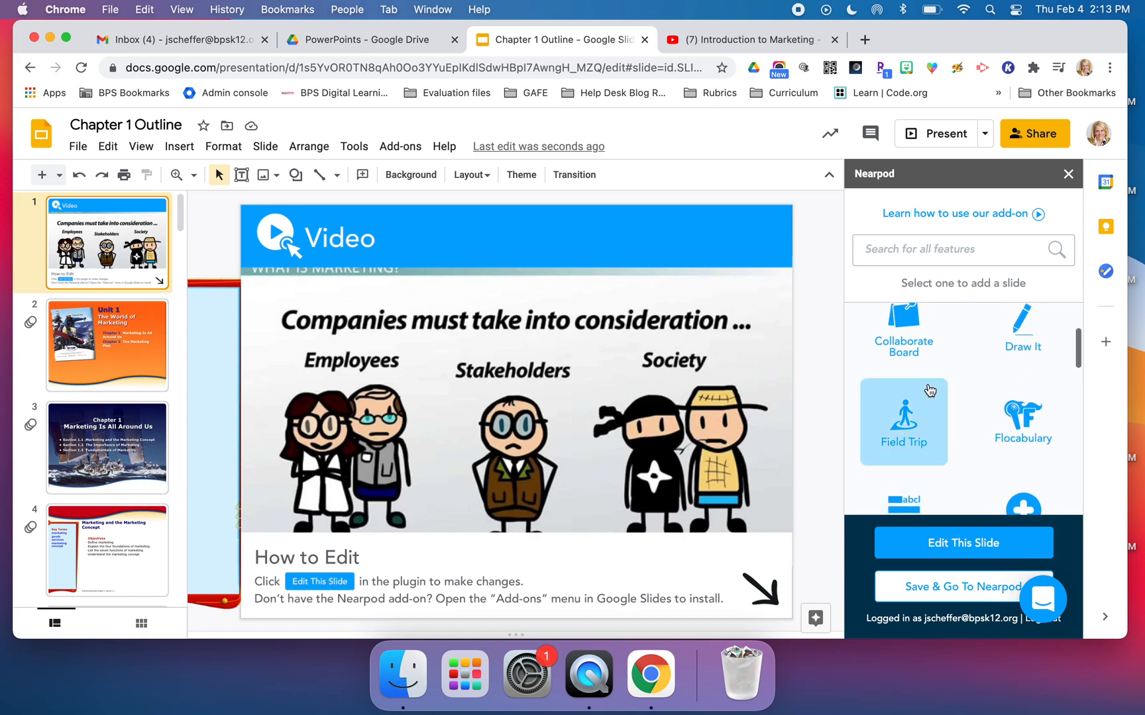
scroll("down", 3)
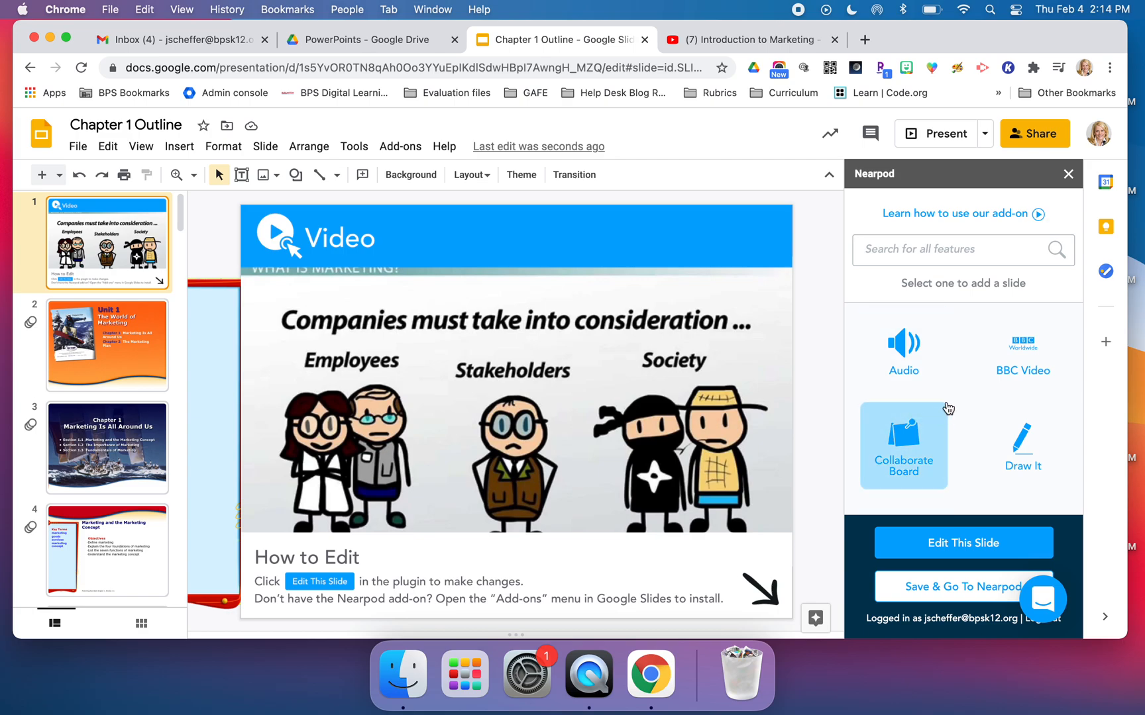
scroll("down", 3)
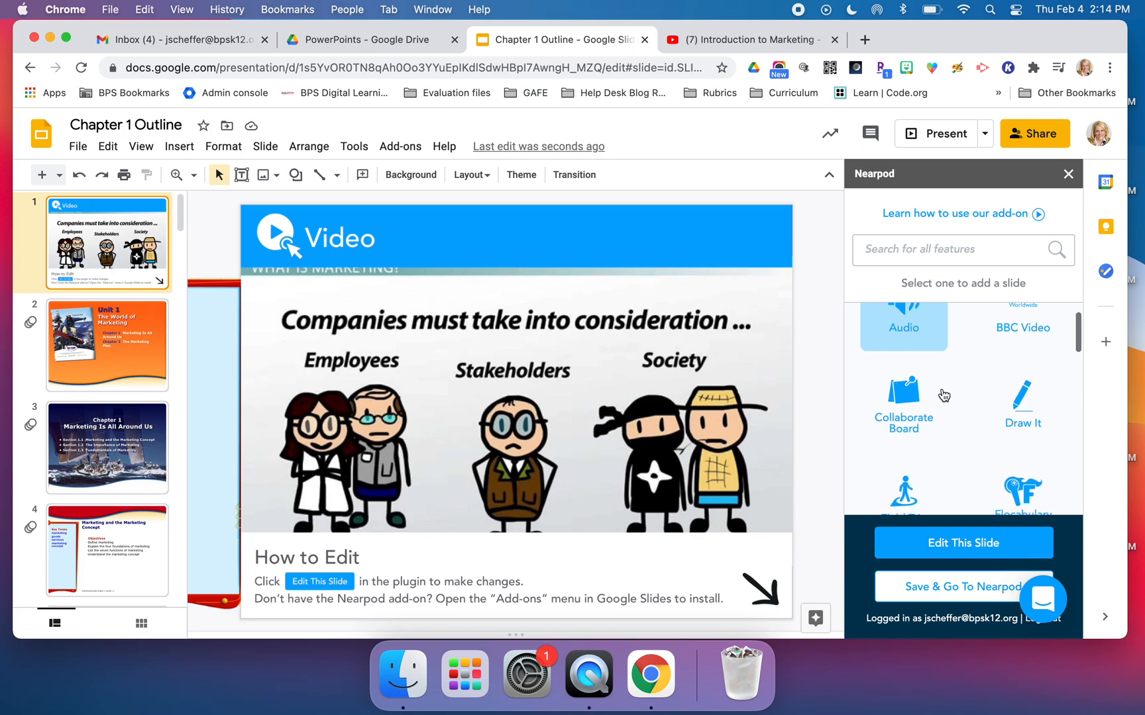
scroll("down", 3)
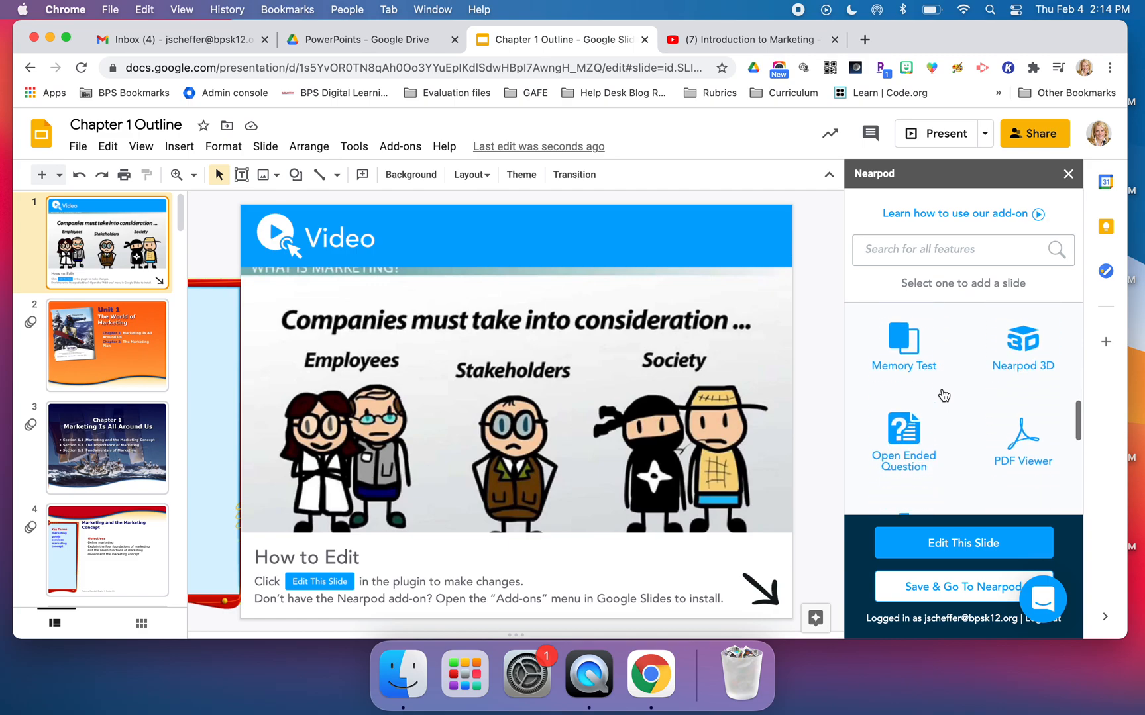
scroll("down", 3)
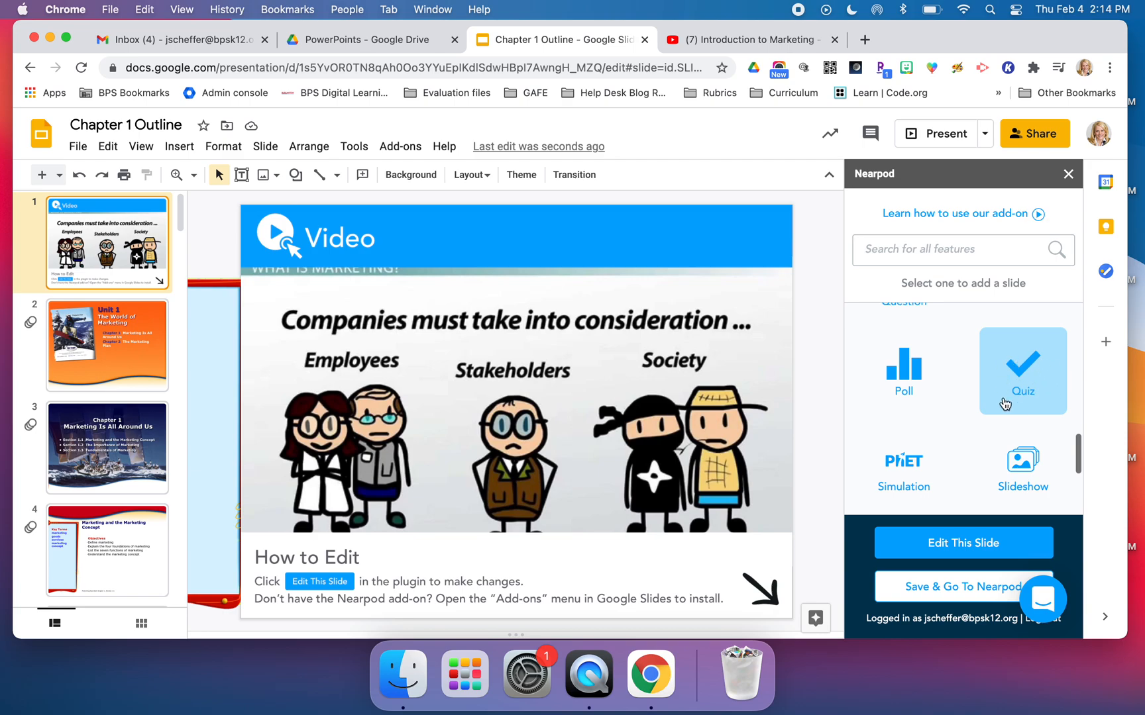
mouse_move(1021, 401)
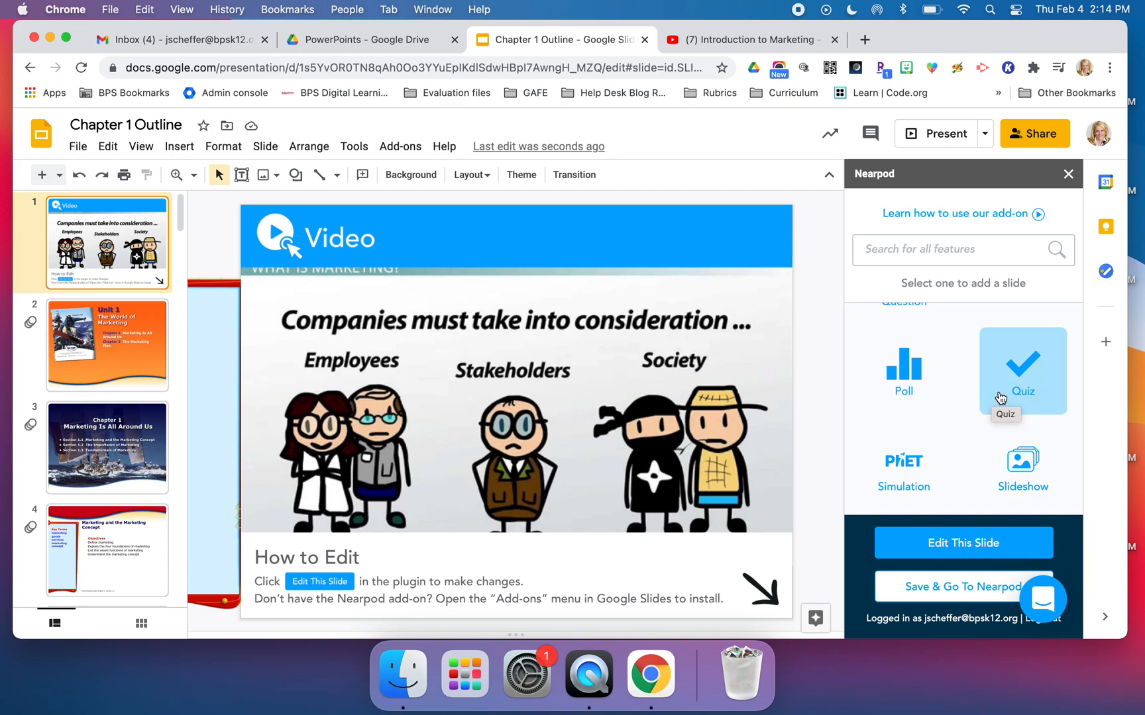
mouse_move(954, 427)
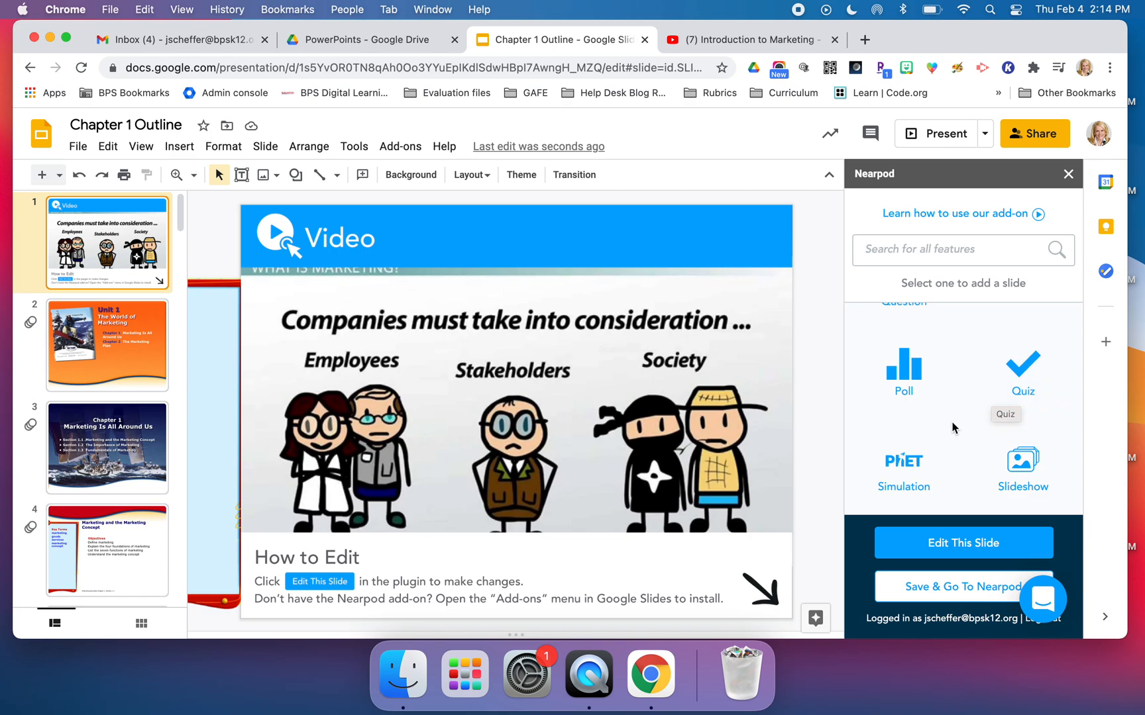
mouse_move(982, 428)
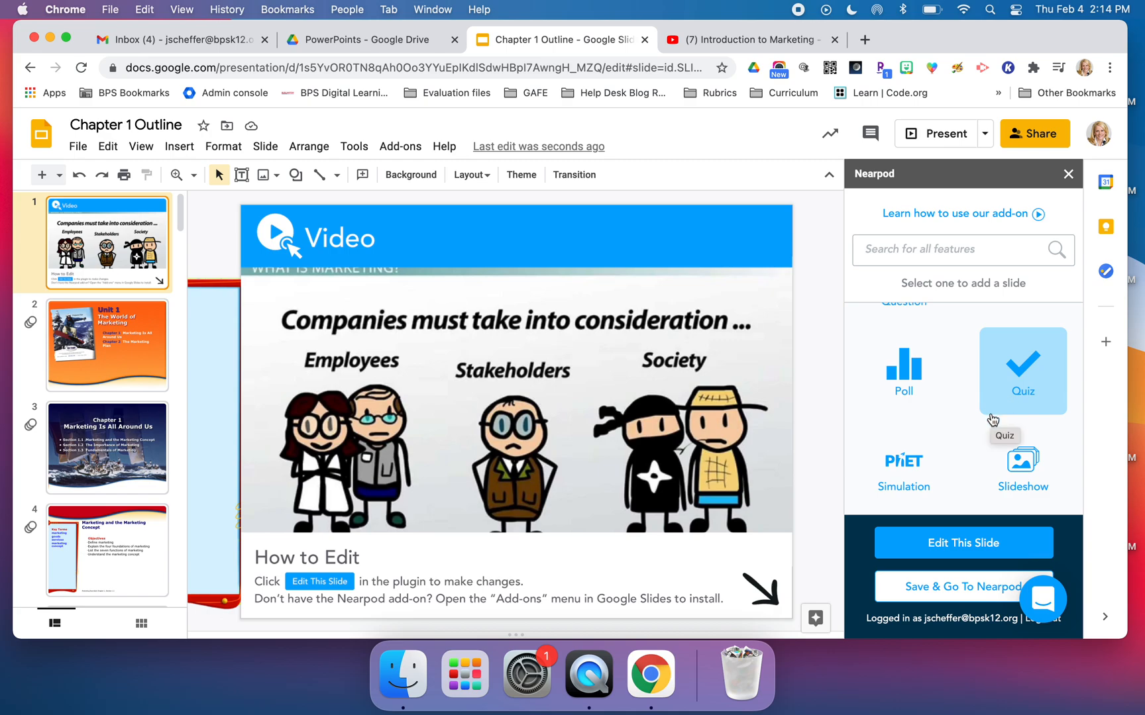
mouse_move(955, 504)
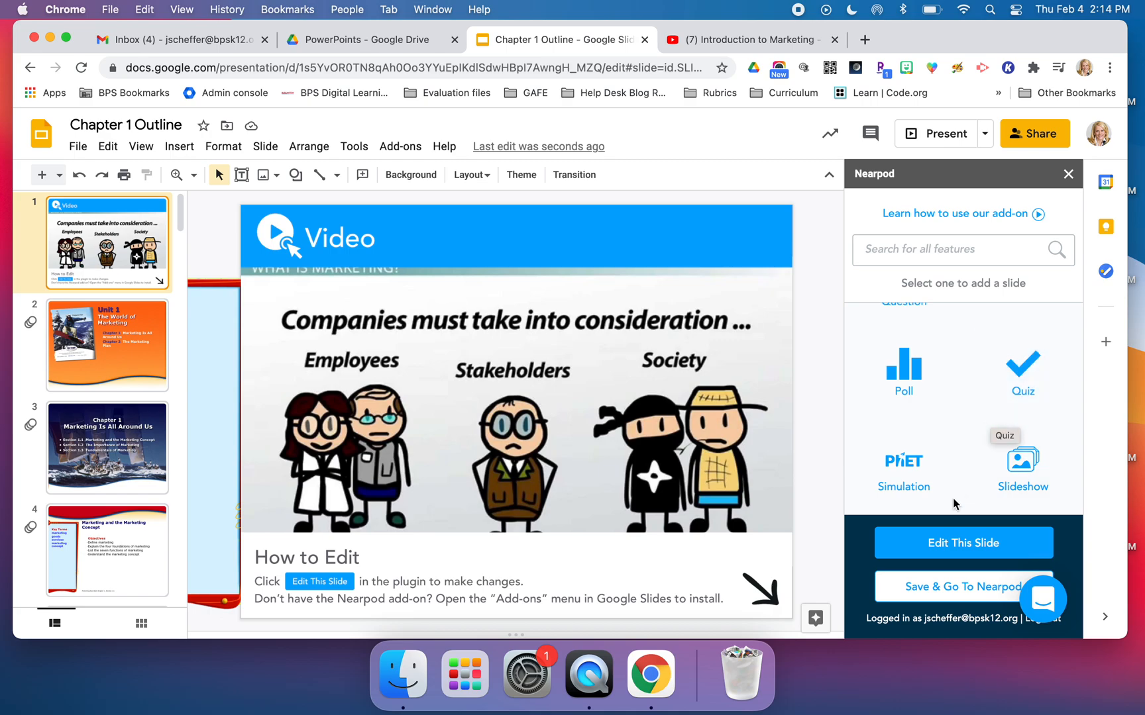
left_click(962, 587)
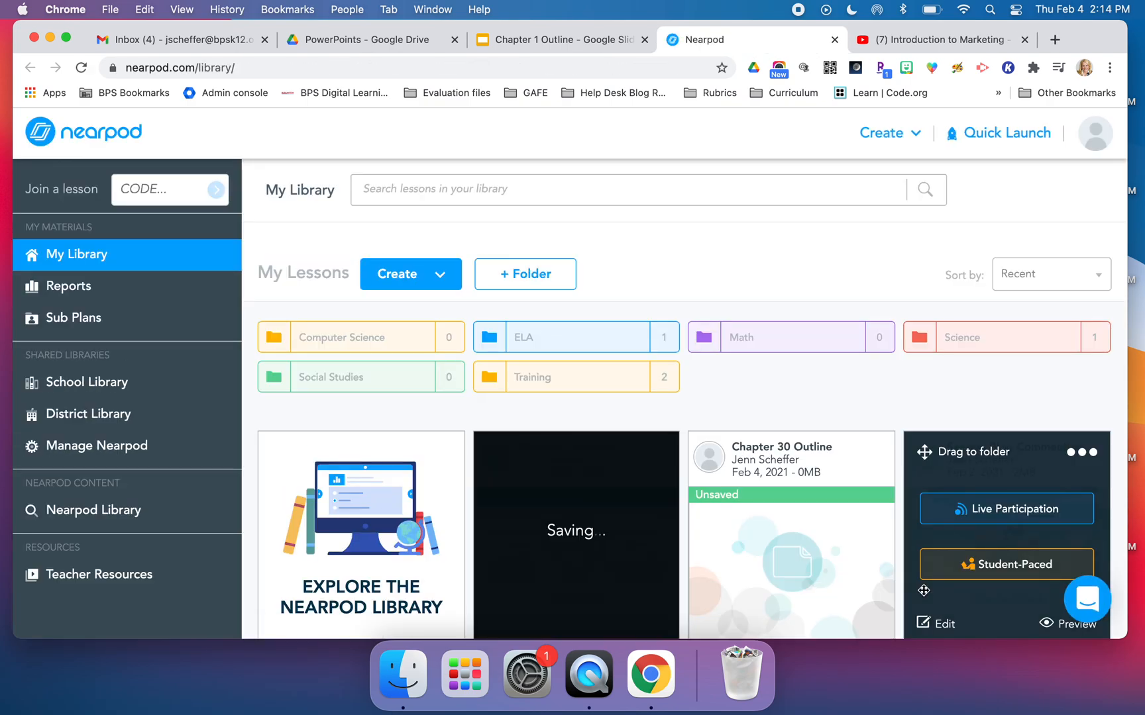
Wait in Nearpod My Library while the Chapter 1 Outline lesson finishes saving.
scroll("down", 3)
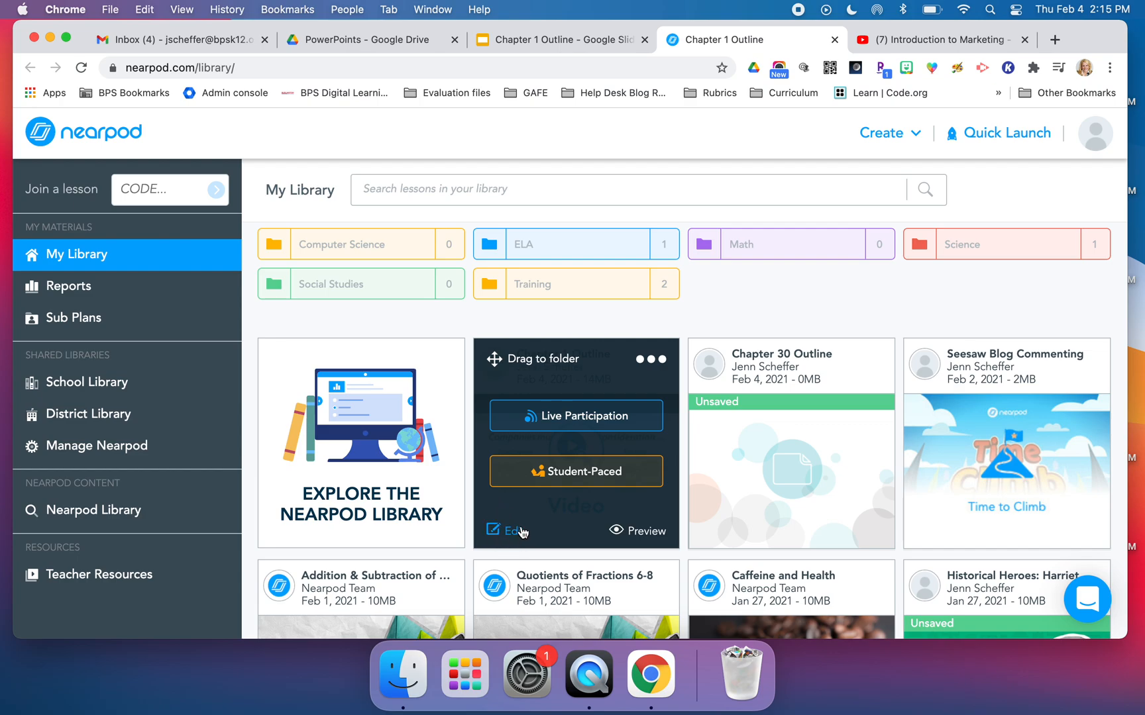
mouse_move(627, 538)
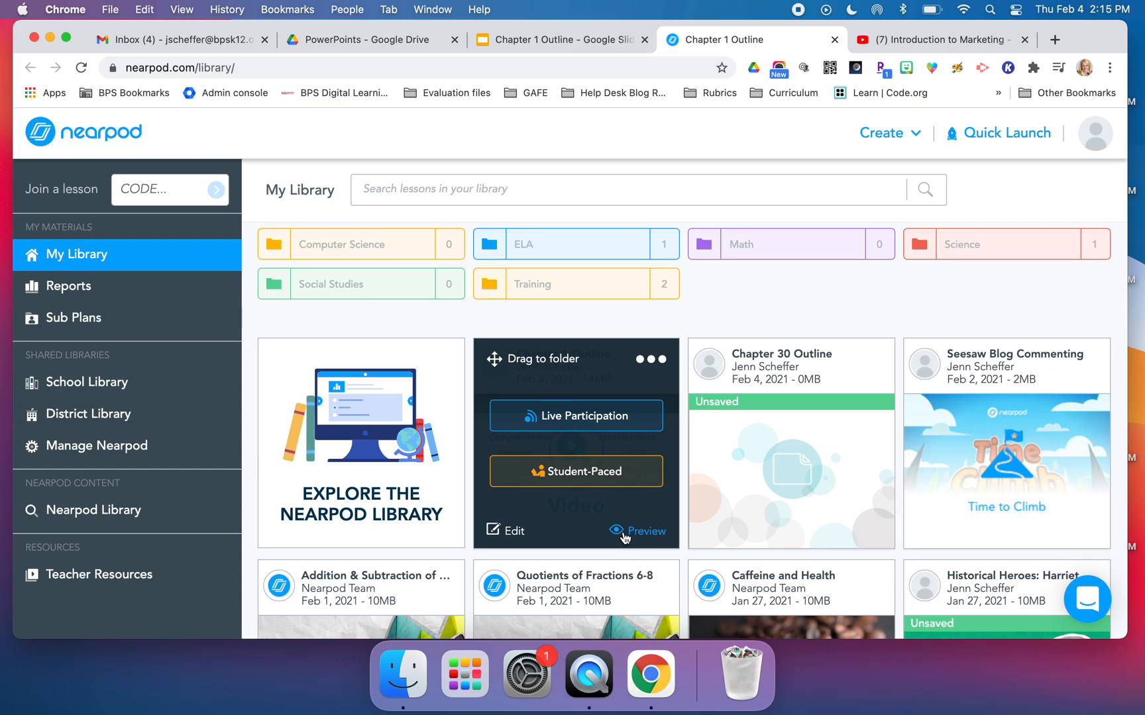
left_click(648, 359)
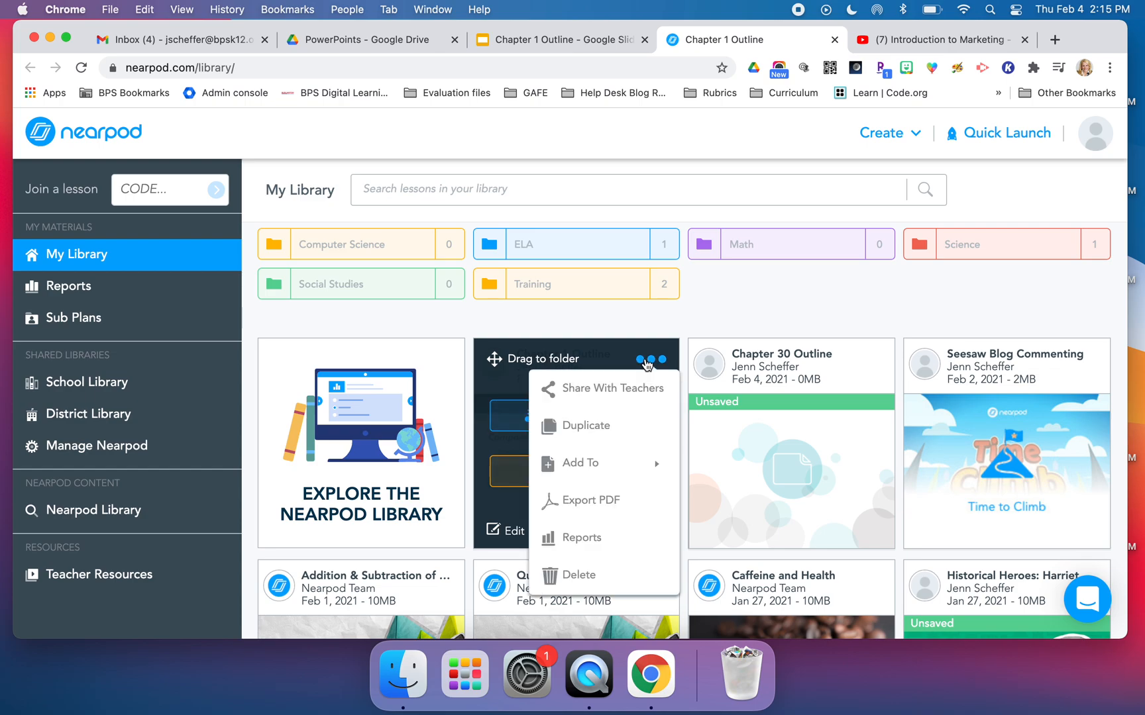
mouse_move(647, 363)
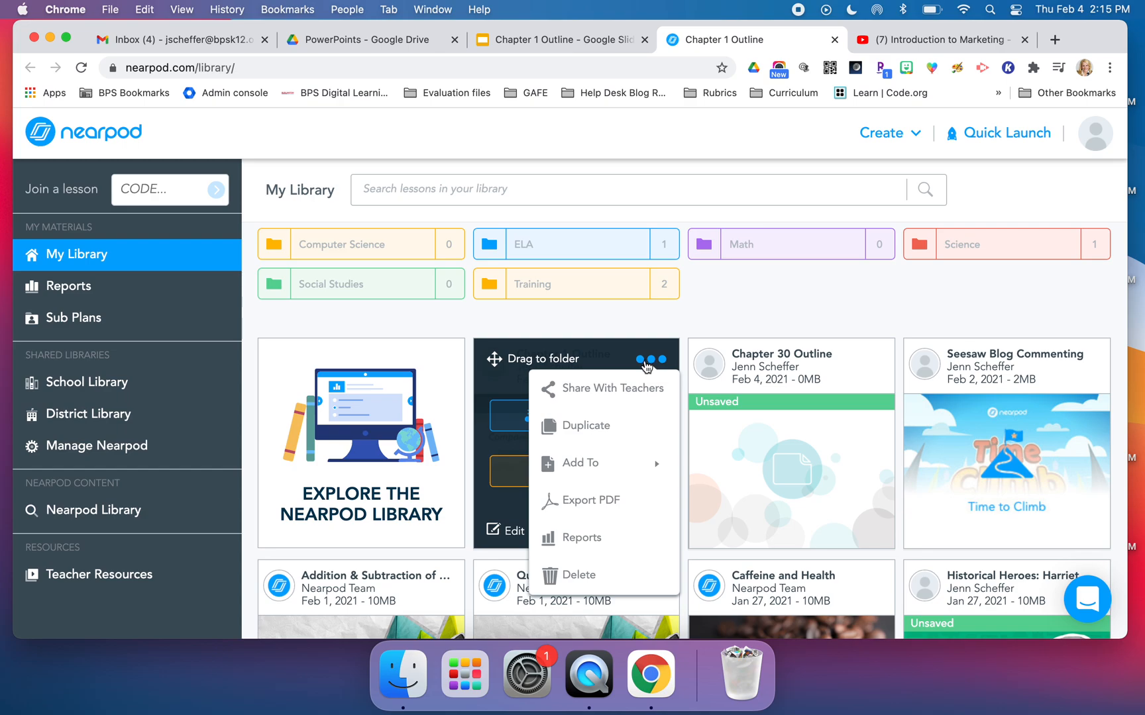
mouse_move(583, 463)
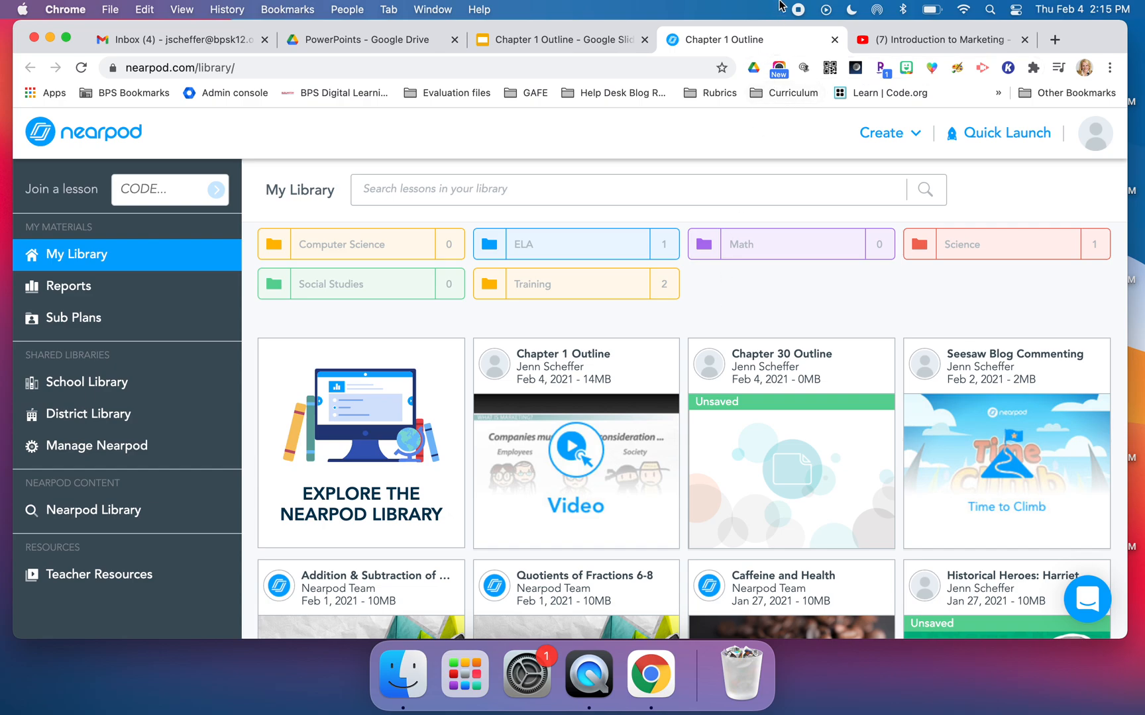
mouse_move(797, 14)
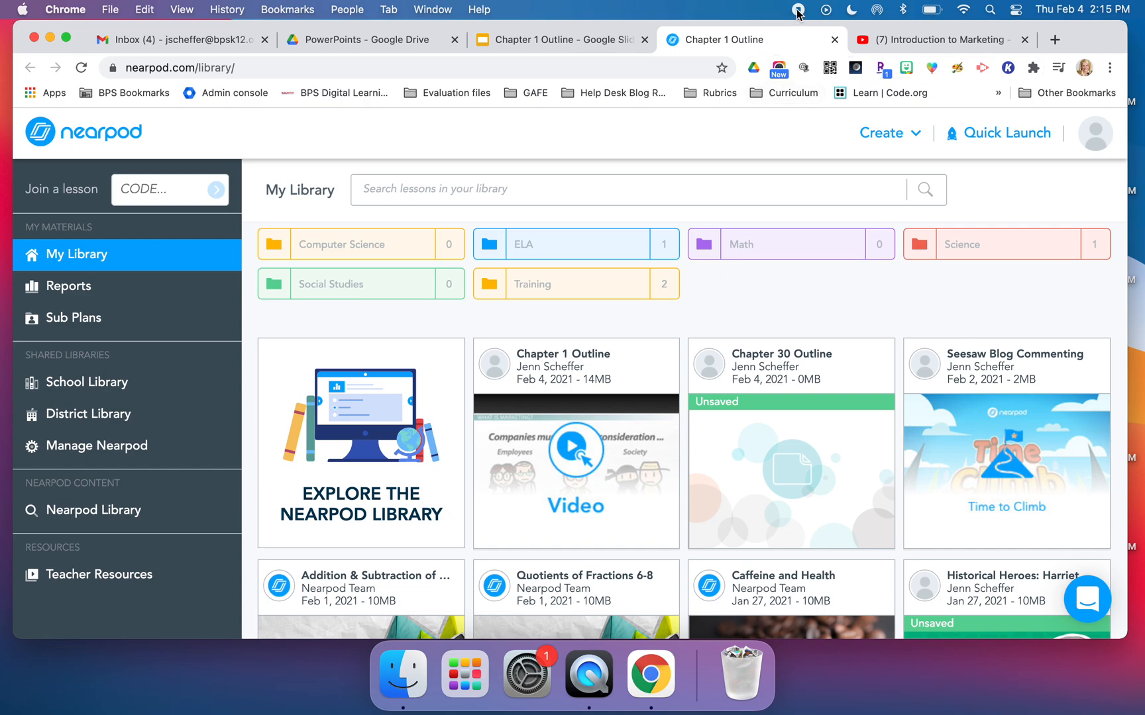